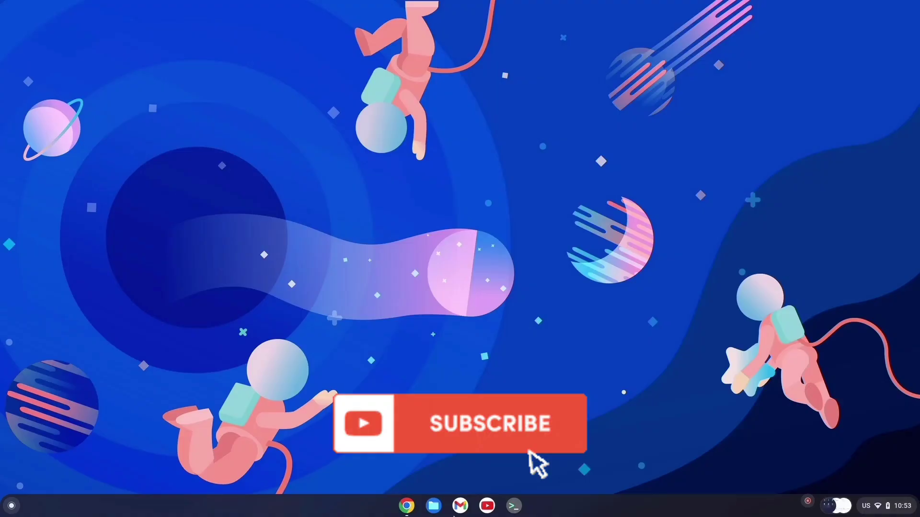
Launch Chromebook Recovery Utility from Chrome's extensions menu, then minimize it
{"action": "left_click", "coordinate": [489, 423]}
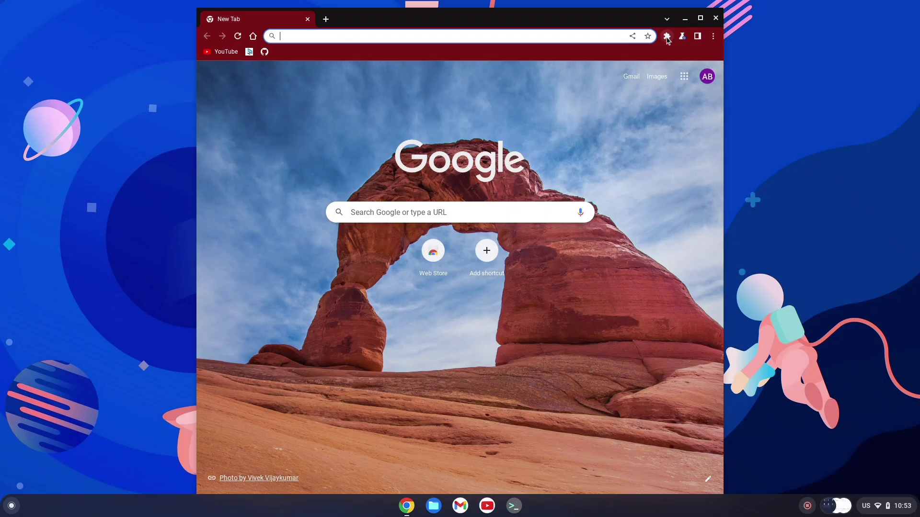
{"action": "left_click", "coordinate": [667, 36]}
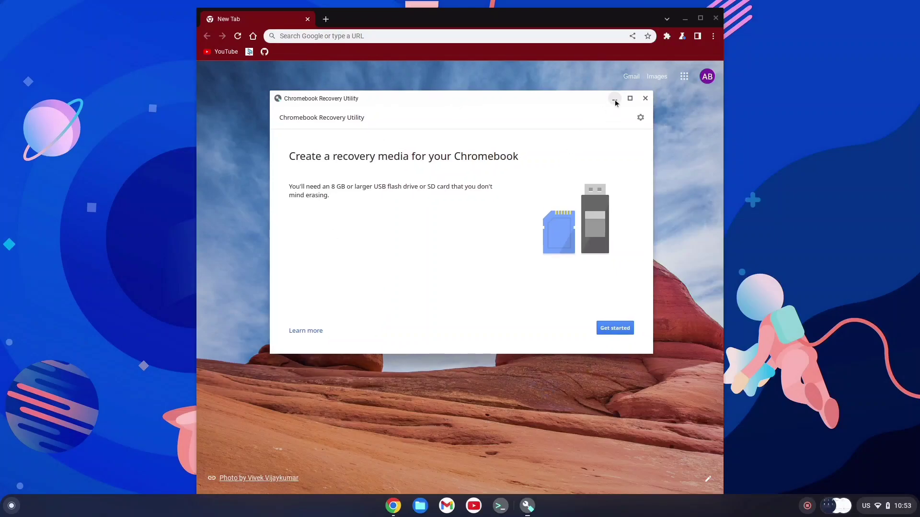
{"action": "left_click", "coordinate": [666, 36]}
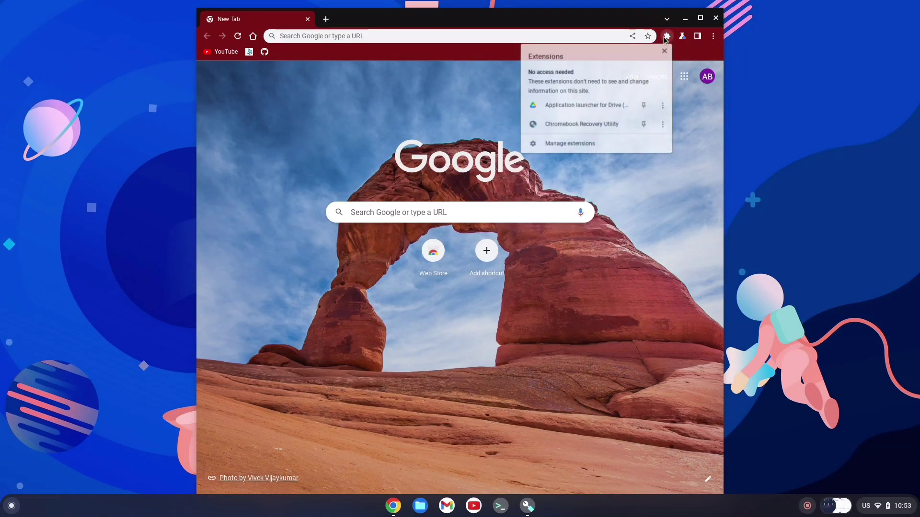
Search the Chrome Web Store for 'chromebook recovery' and open the Recovery Utility listing
{"action": "left_click", "coordinate": [568, 143]}
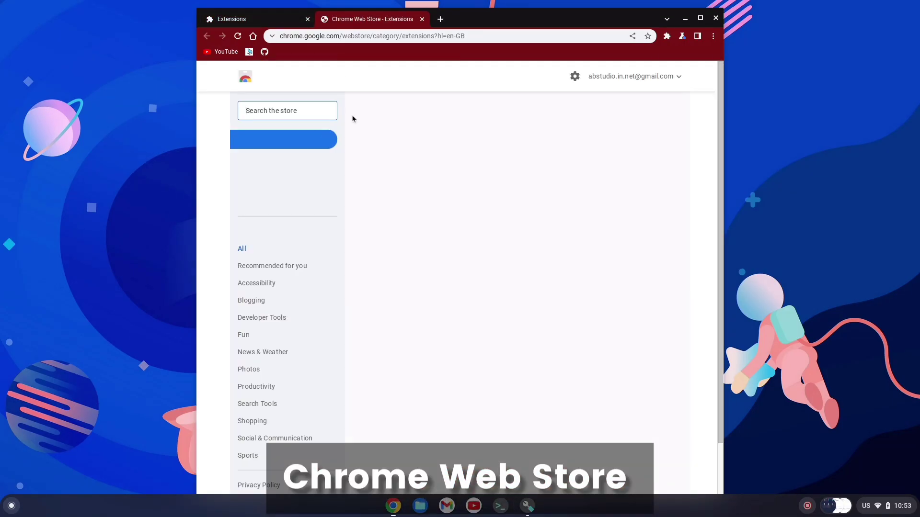
{"action": "type", "text": "chromebook recovery"}
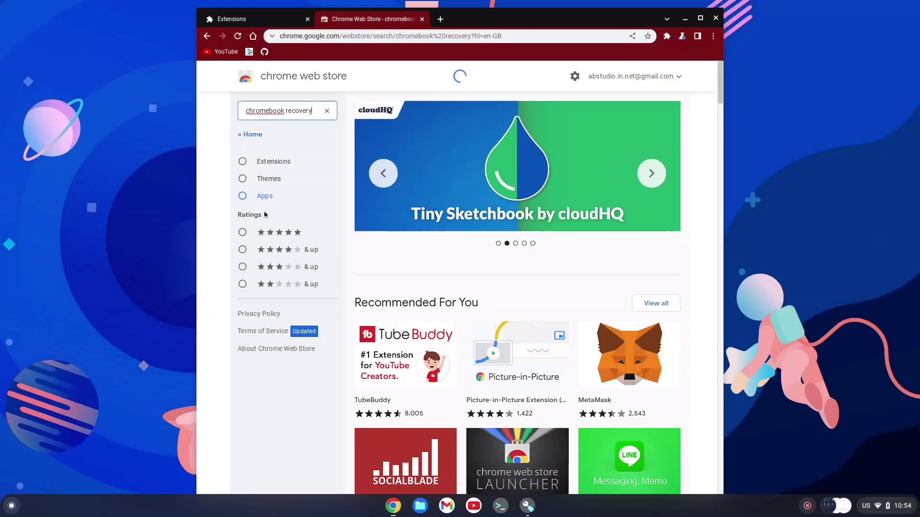
{"action": "left_click", "coordinate": [287, 110]}
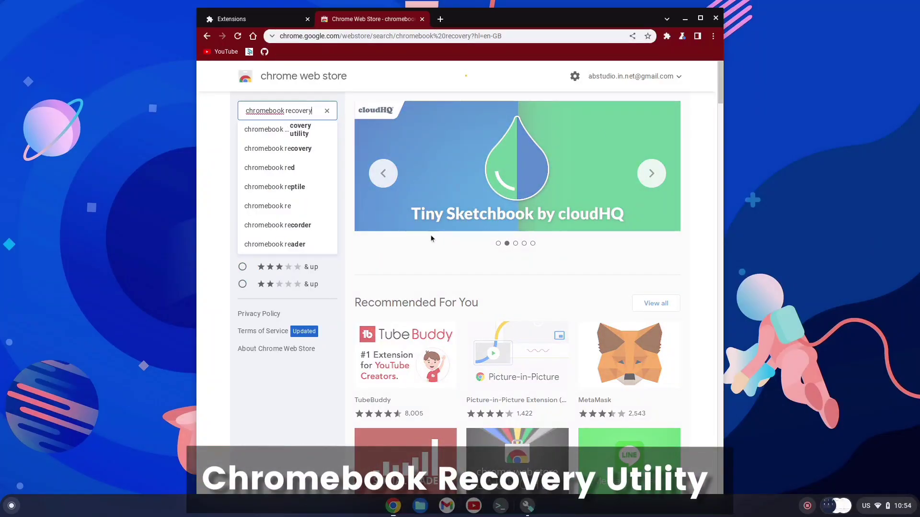
{"action": "left_click", "coordinate": [277, 149]}
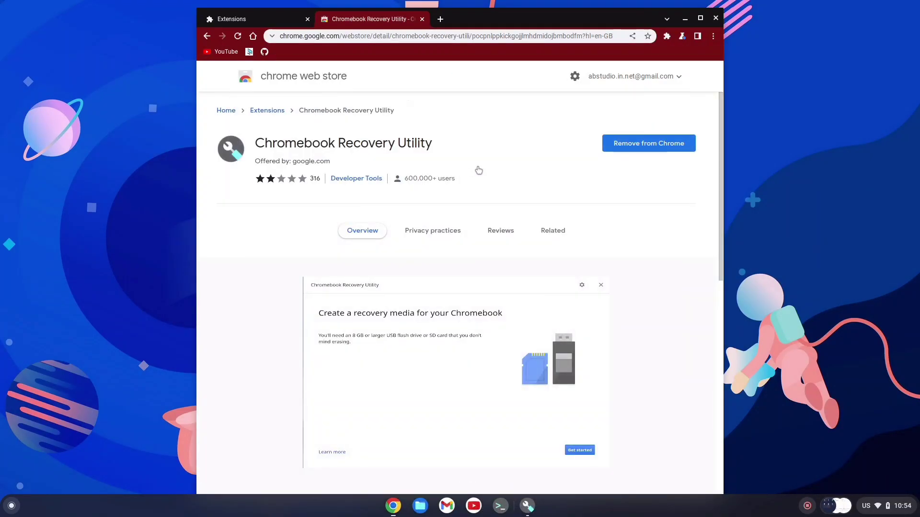
{"action": "mouse_move", "coordinate": [259, 41]}
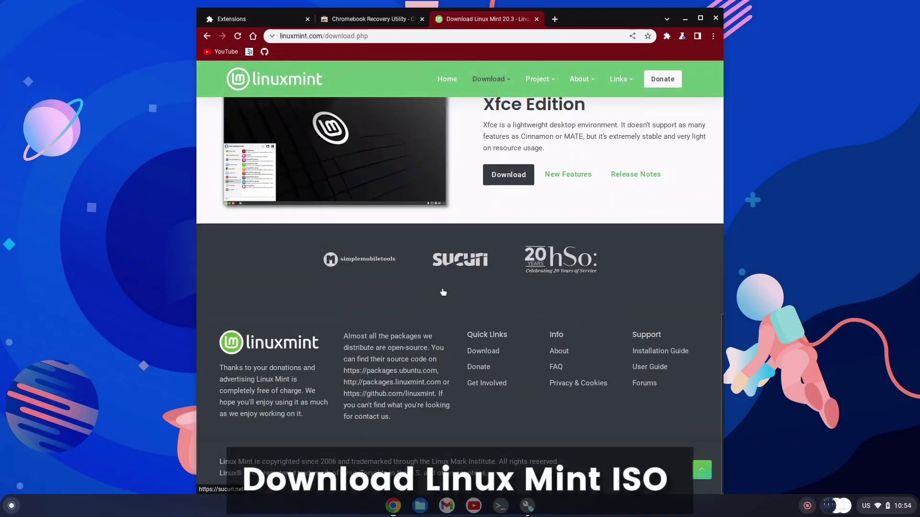
Download the Linux Mint 20.3 Xfce Edition ISO and check Chrome's downloads list
{"action": "scroll", "scroll_direction": "up", "scroll_amount": 3}
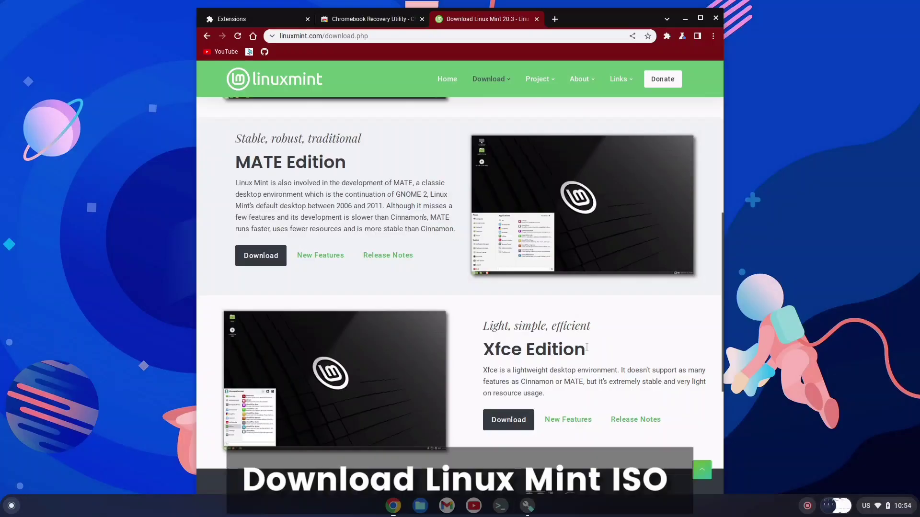
{"action": "scroll", "scroll_direction": "down", "scroll_amount": 3}
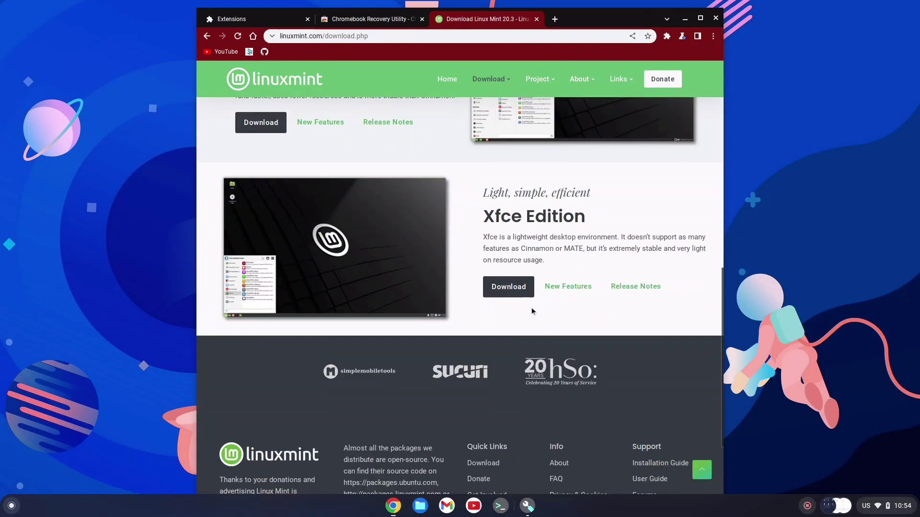
{"action": "left_click", "coordinate": [508, 286]}
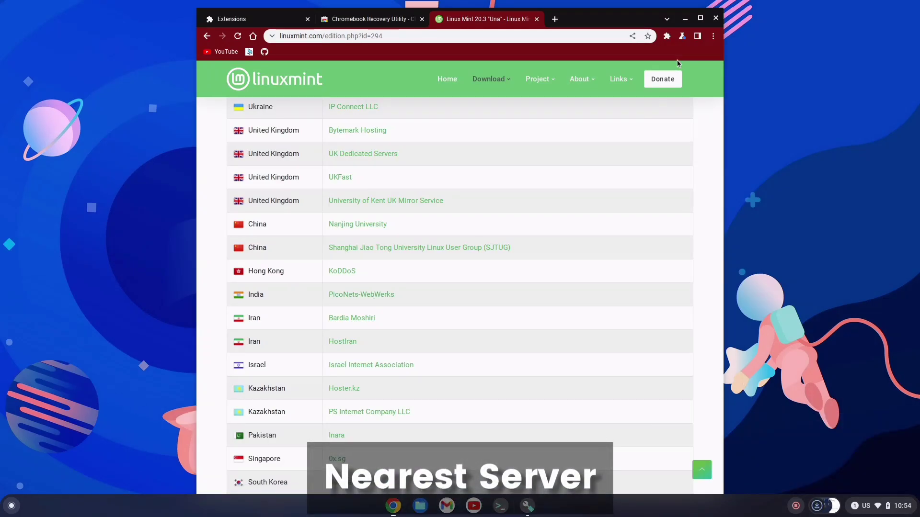
{"action": "left_click", "coordinate": [713, 36]}
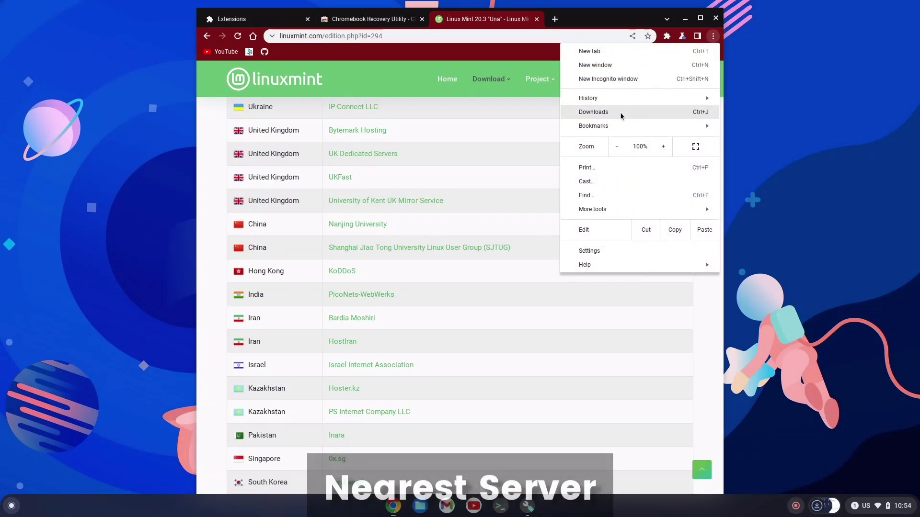
{"action": "left_click", "coordinate": [593, 112]}
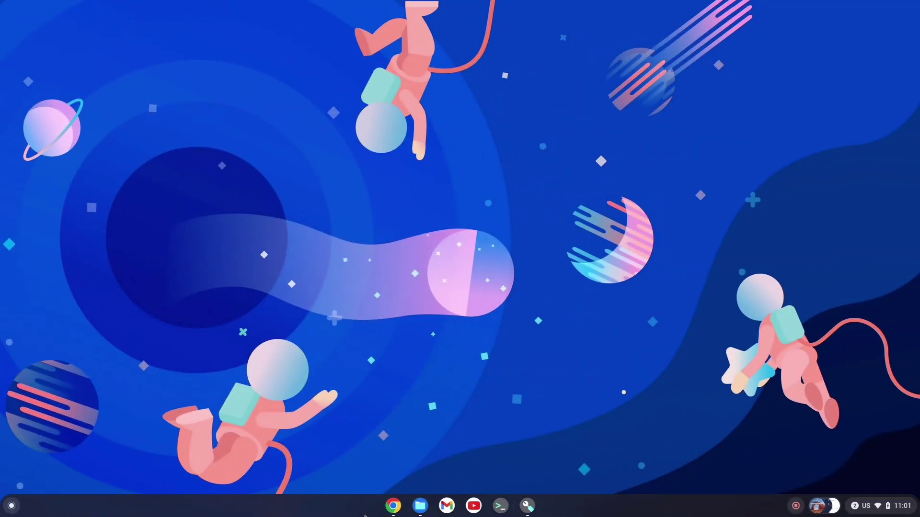
Rename the Linux Mint ISO in Downloads to end with .bin, then close Files
{"action": "left_click", "coordinate": [419, 505]}
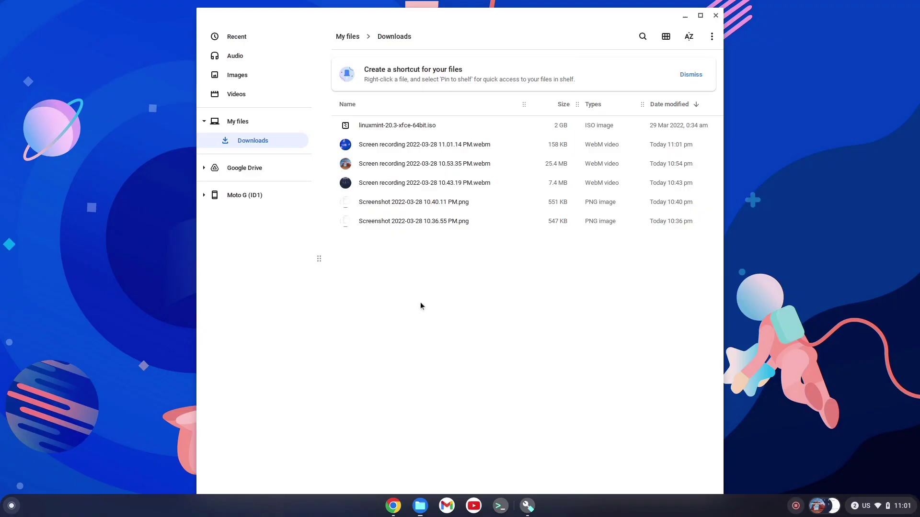
{"action": "right_click", "coordinate": [397, 125]}
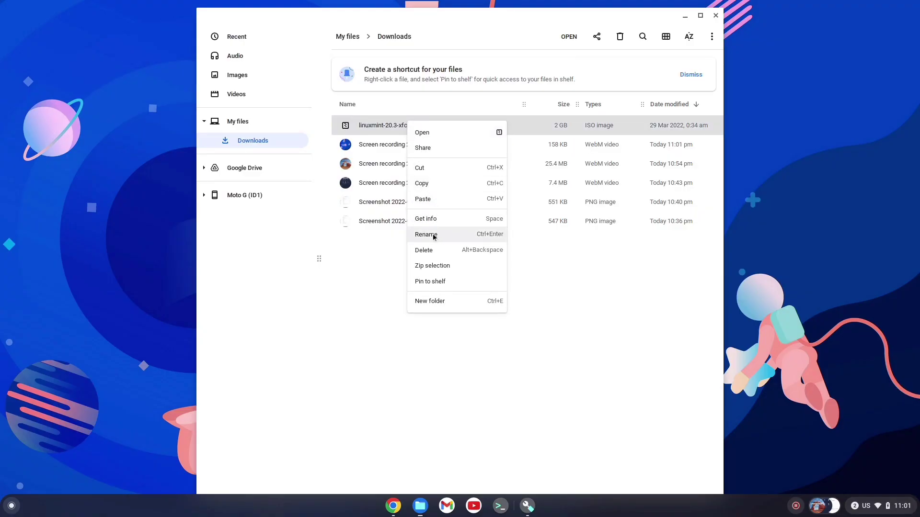
{"action": "left_click", "coordinate": [426, 235]}
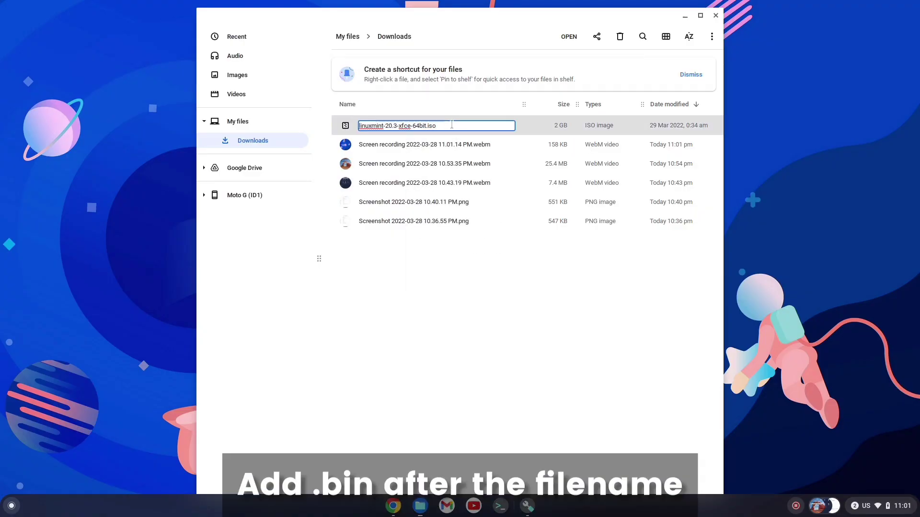
{"action": "type", "text": ".bin"}
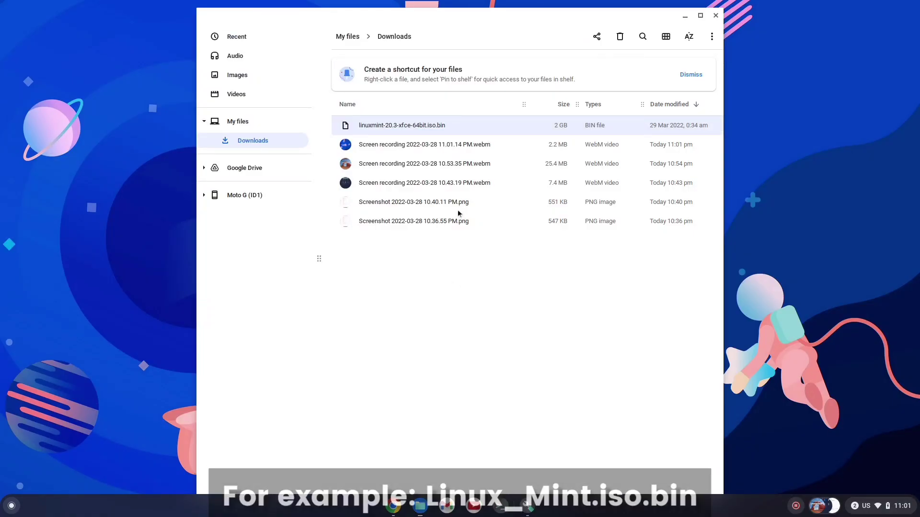
{"action": "left_click", "coordinate": [715, 15]}
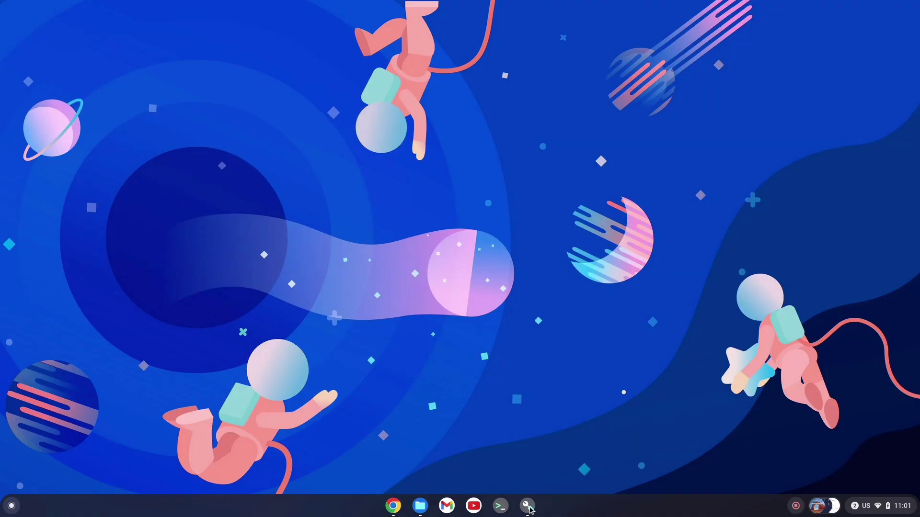
Write the local Linux Mint .bin image to the 15.1 GB USB drive
{"action": "left_click", "coordinate": [527, 506]}
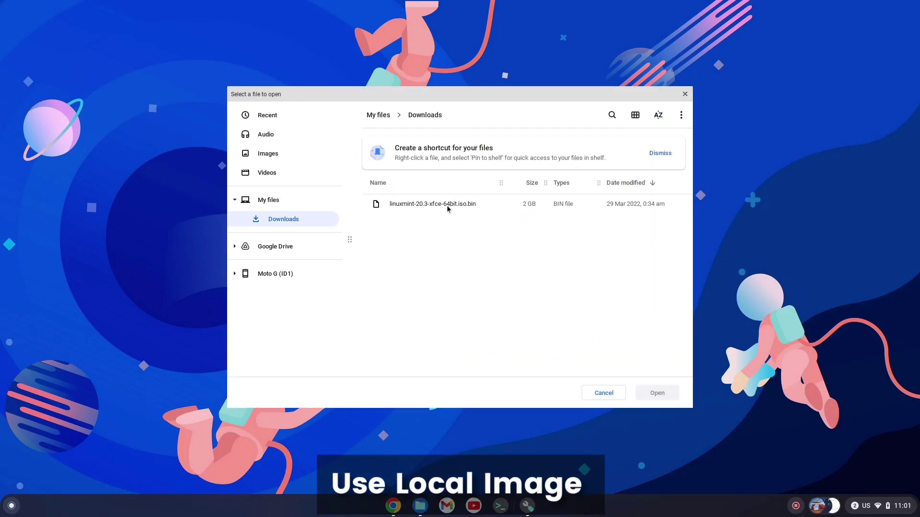
{"action": "left_click", "coordinate": [433, 204]}
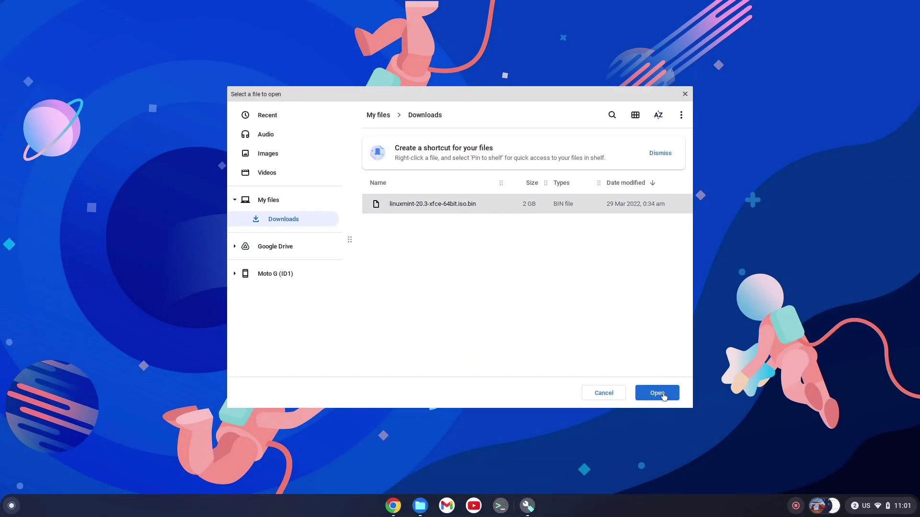
{"action": "left_click", "coordinate": [656, 393]}
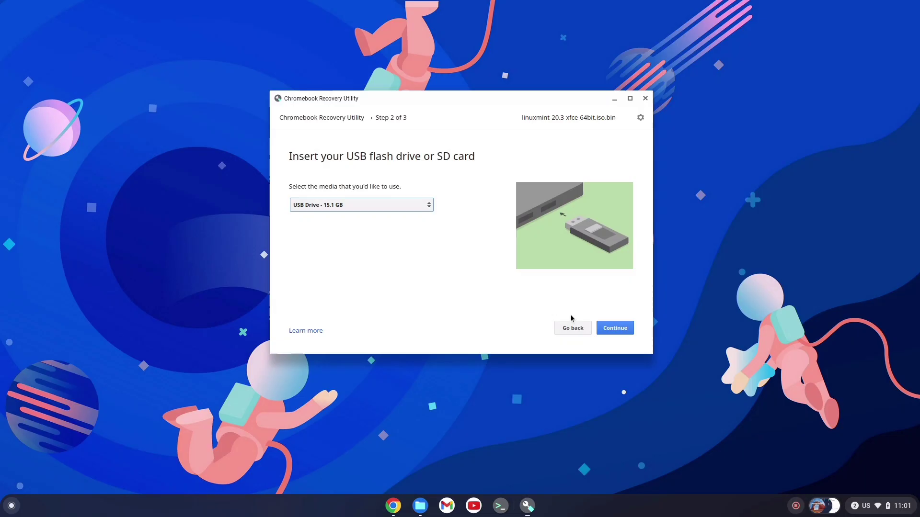
{"action": "left_click", "coordinate": [614, 328]}
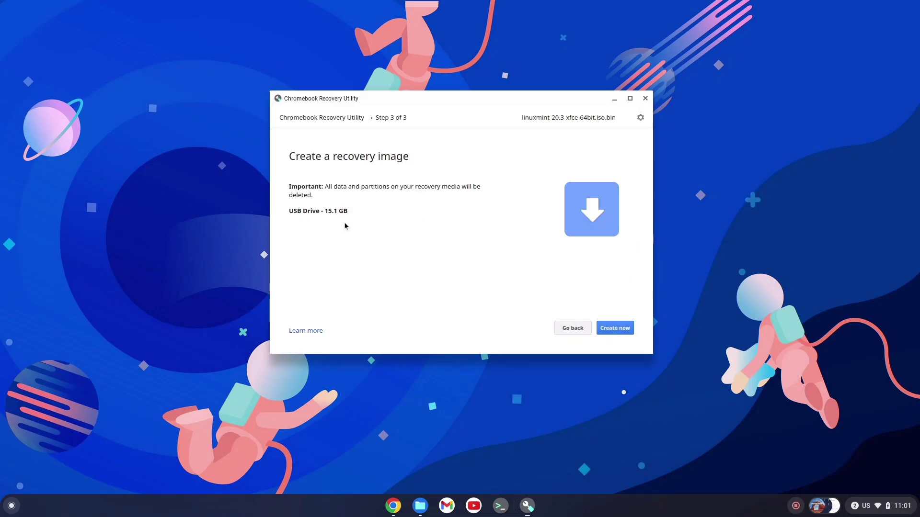
{"action": "left_click", "coordinate": [614, 327]}
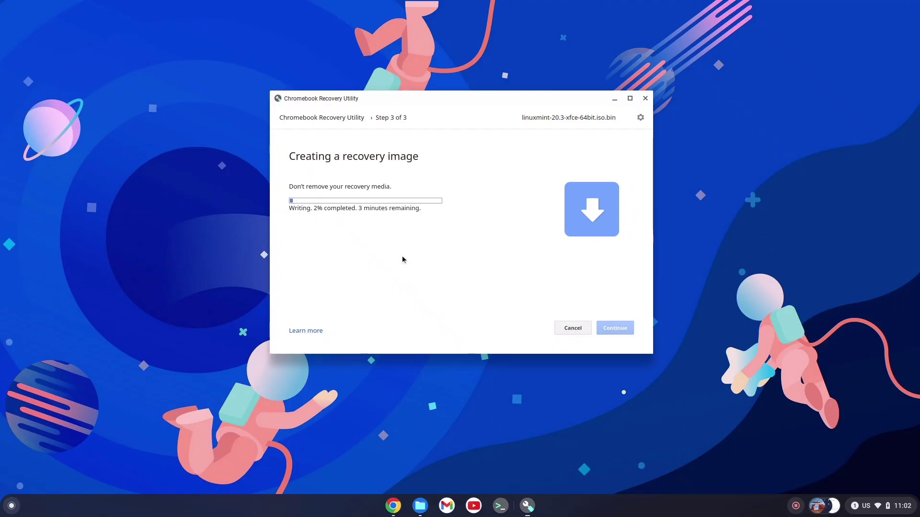
{"action": "mouse_move", "coordinate": [513, 131]}
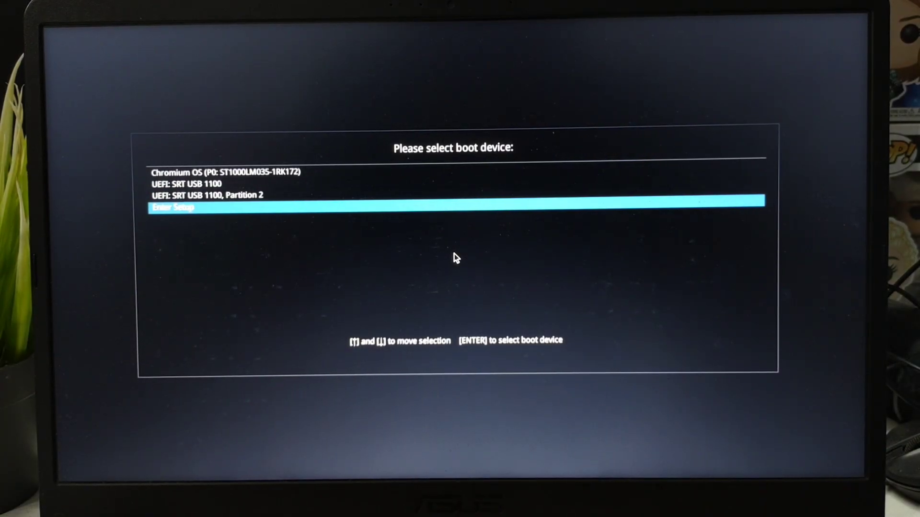
Boot from UEFI: SRT USB 1100 and start the first Linux Mint 20.3 Xfce entry
{"action": "key", "text": "up"}
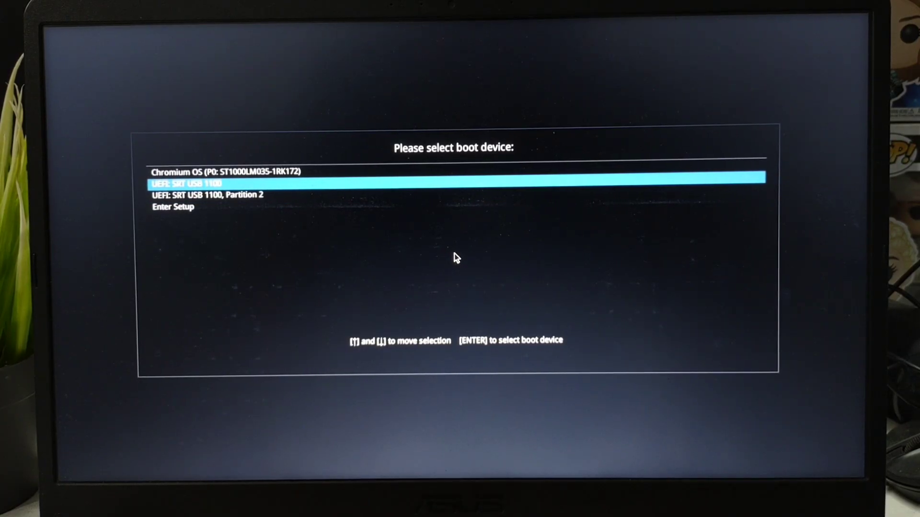
{"action": "key", "text": "enter"}
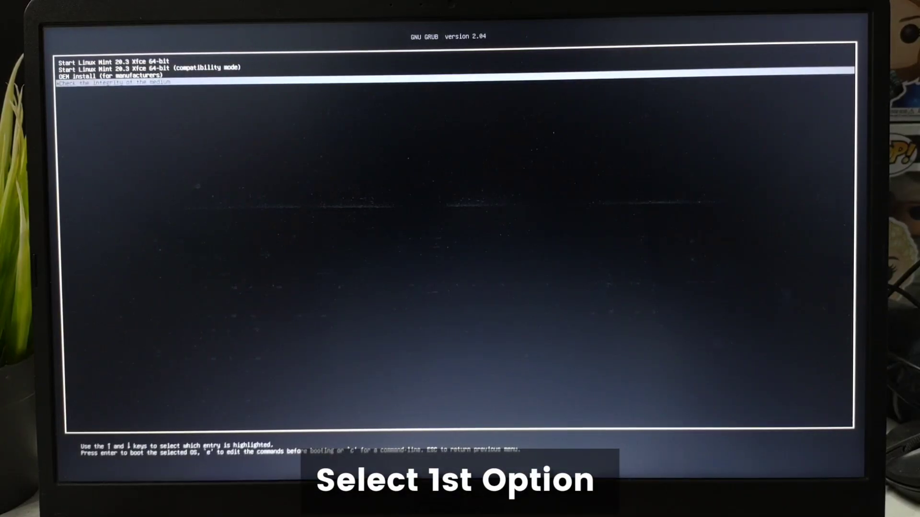
{"action": "key", "text": "Return"}
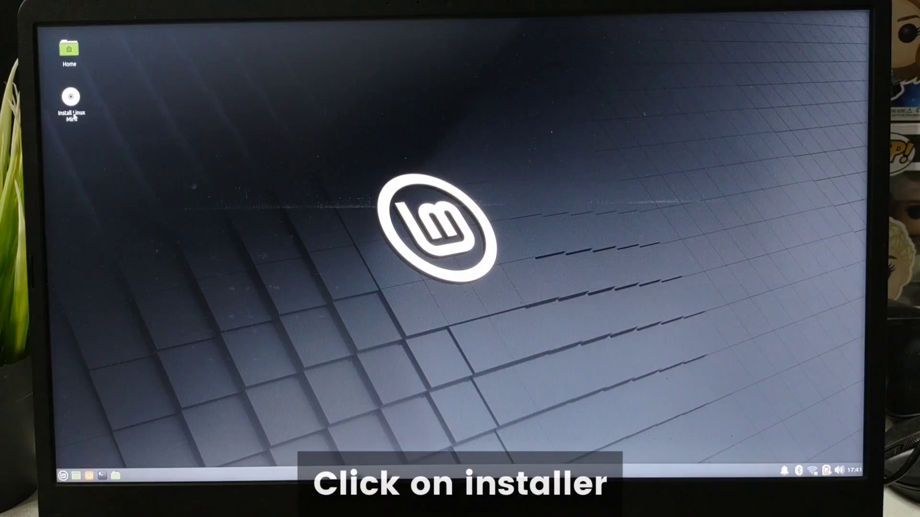
Start the installer, keeping English, the English (US) keyboard layout, and no Wi-Fi
{"action": "double_click", "coordinate": [70, 99]}
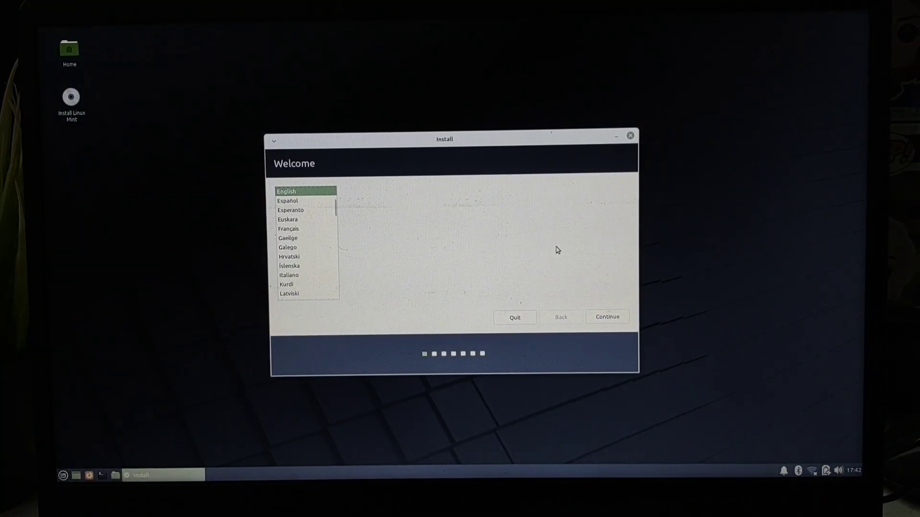
{"action": "left_click", "coordinate": [607, 317]}
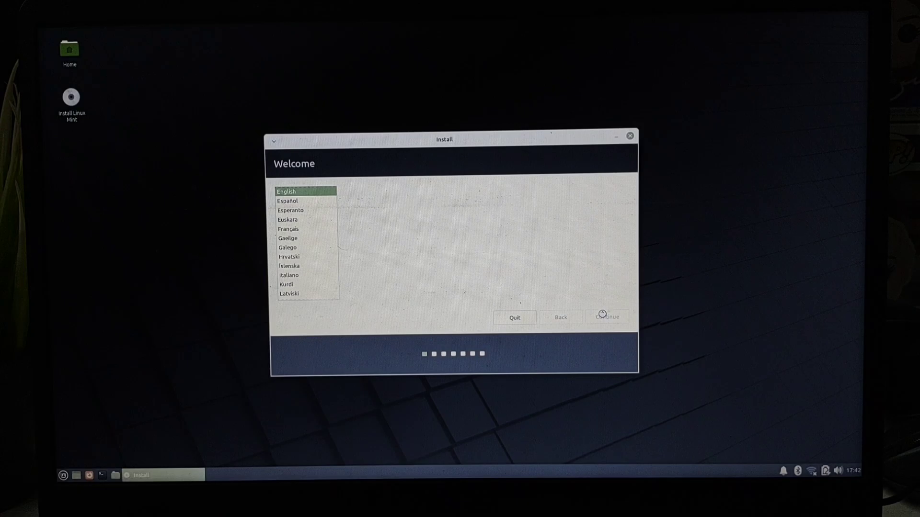
{"action": "left_click", "coordinate": [607, 317]}
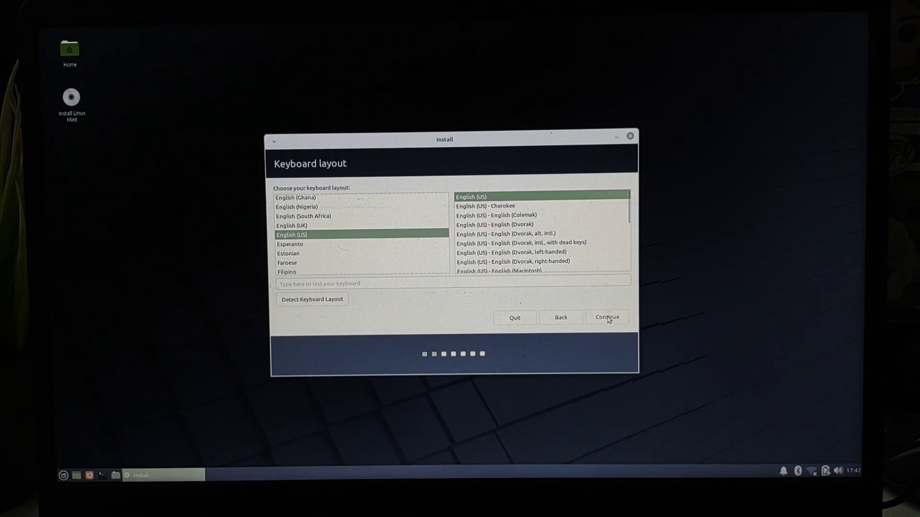
{"action": "left_click", "coordinate": [607, 317]}
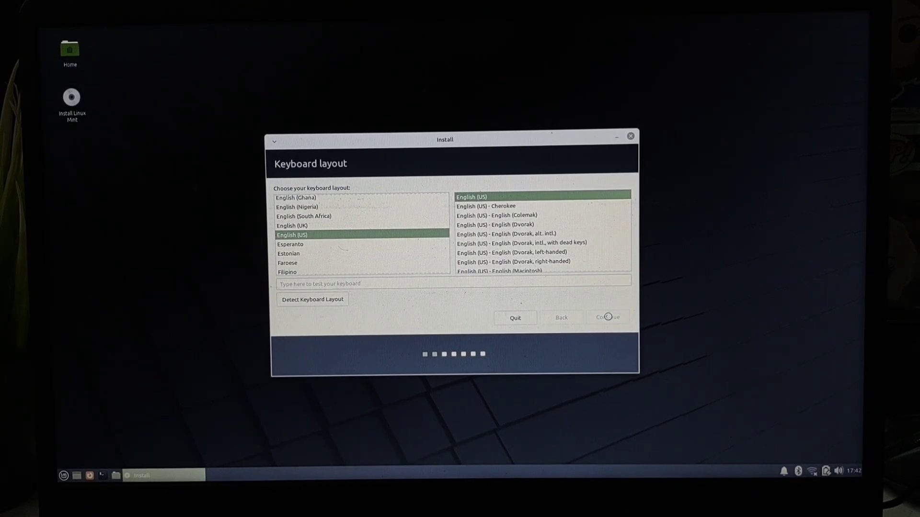
{"action": "left_click", "coordinate": [607, 317]}
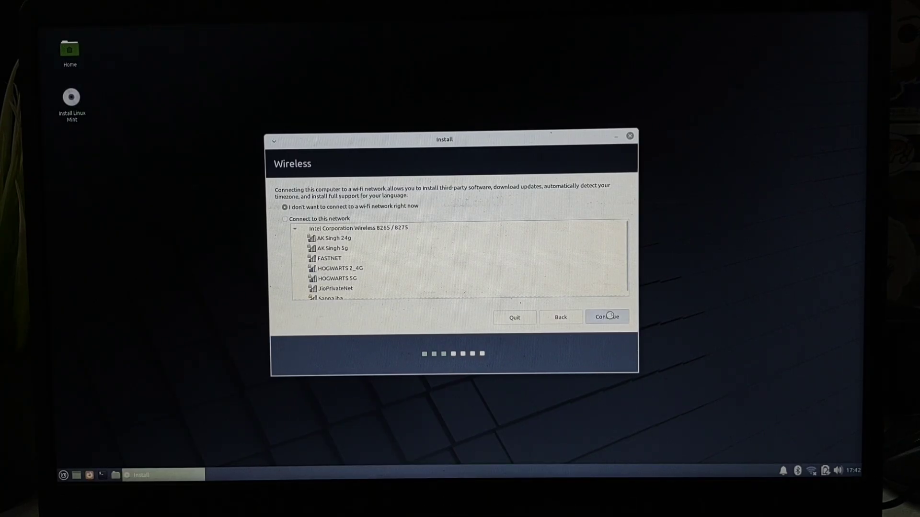
{"action": "left_click", "coordinate": [606, 316]}
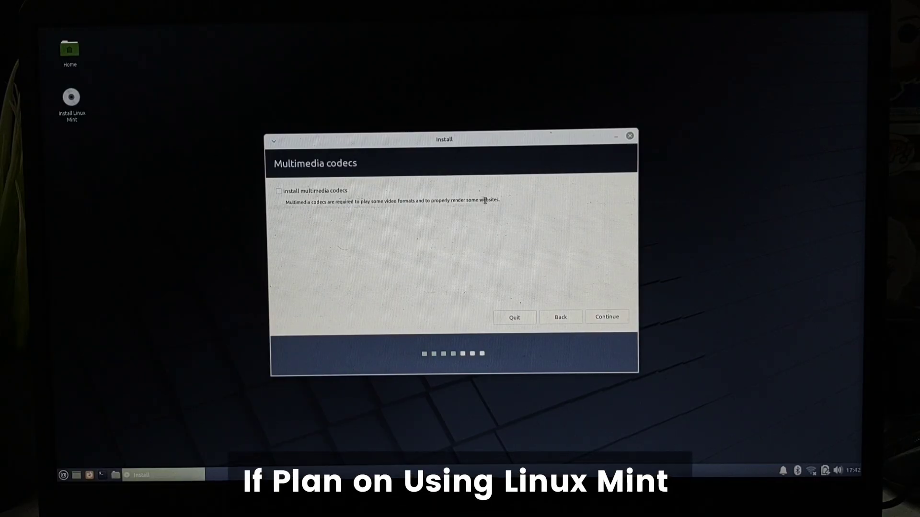
Tick 'Install multimedia codecs' and continue to the Installation type page
{"action": "left_click", "coordinate": [278, 190]}
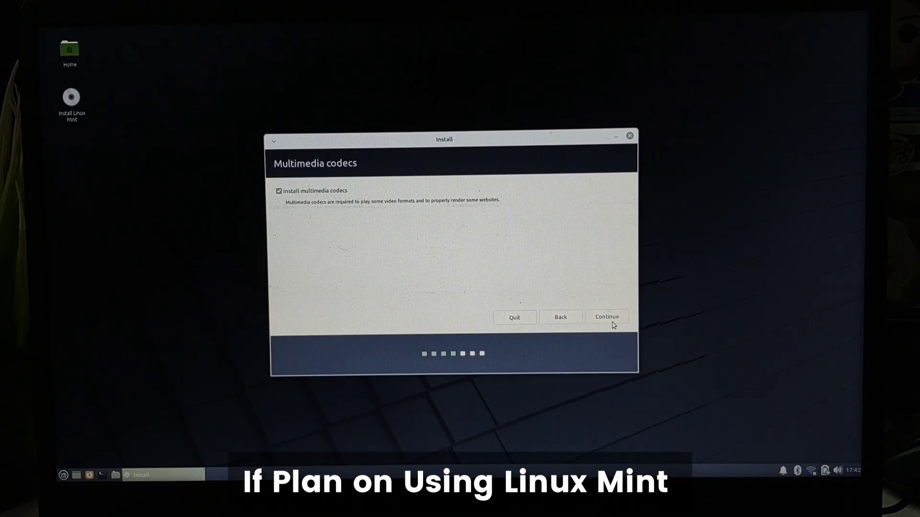
{"action": "left_click", "coordinate": [606, 317]}
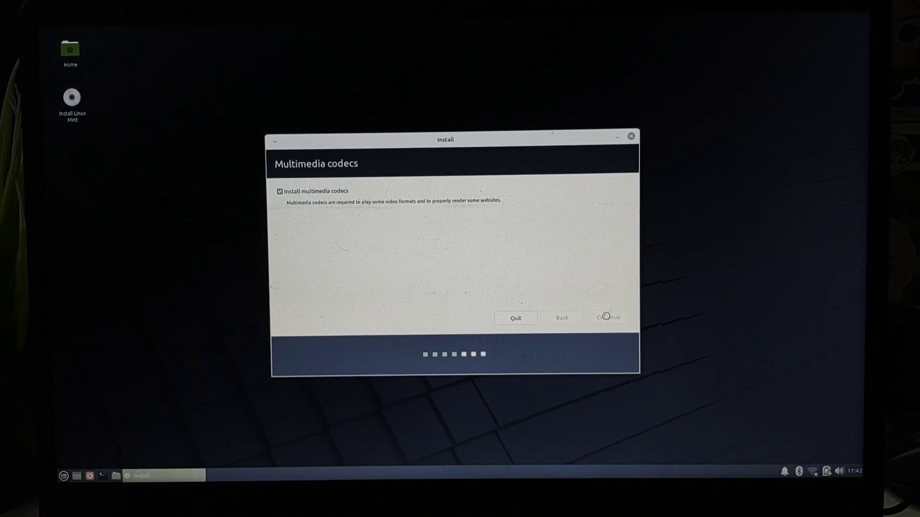
{"action": "left_click", "coordinate": [607, 317]}
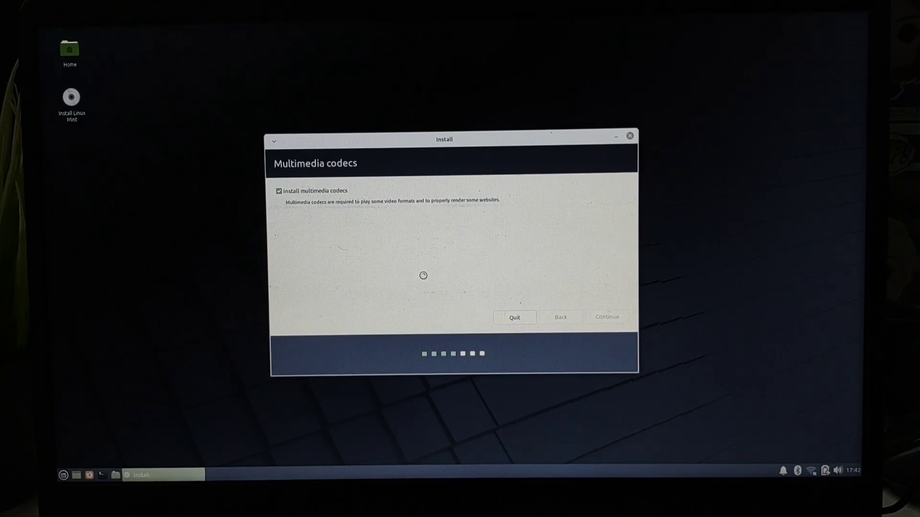
{"action": "left_click", "coordinate": [606, 317]}
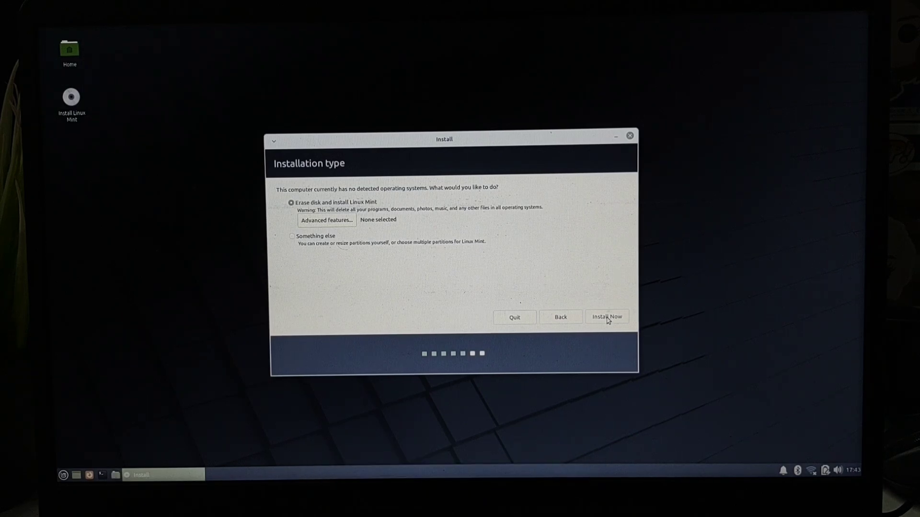
Keep 'Erase disk and install Linux Mint' and confirm writing the changes to disk
{"action": "left_click", "coordinate": [606, 317]}
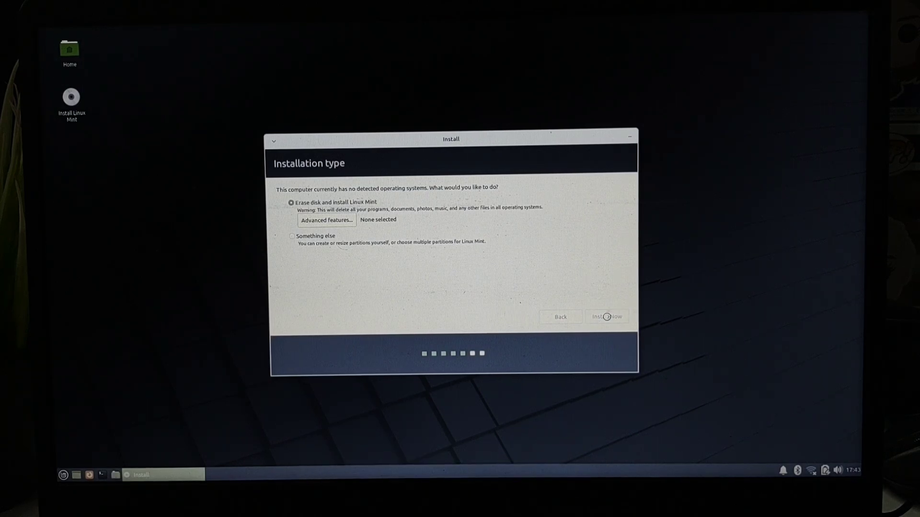
{"action": "left_click", "coordinate": [606, 316]}
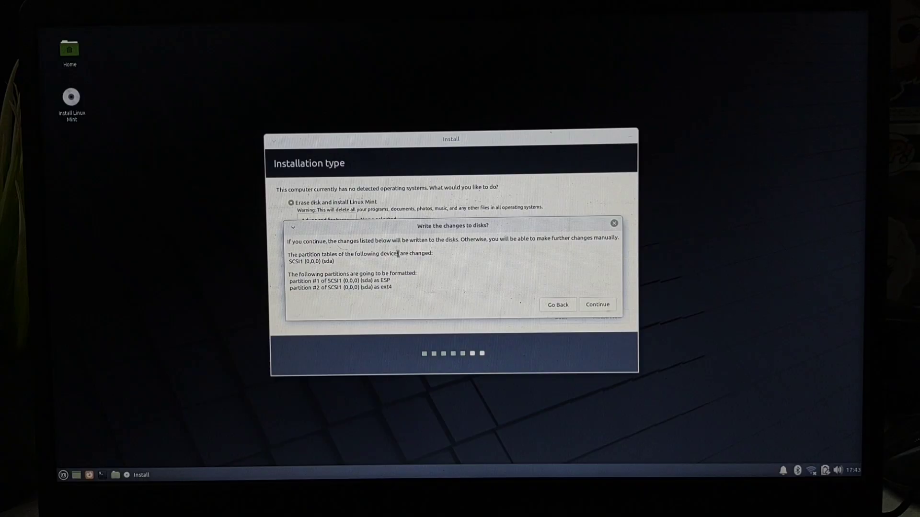
{"action": "mouse_move", "coordinate": [331, 329]}
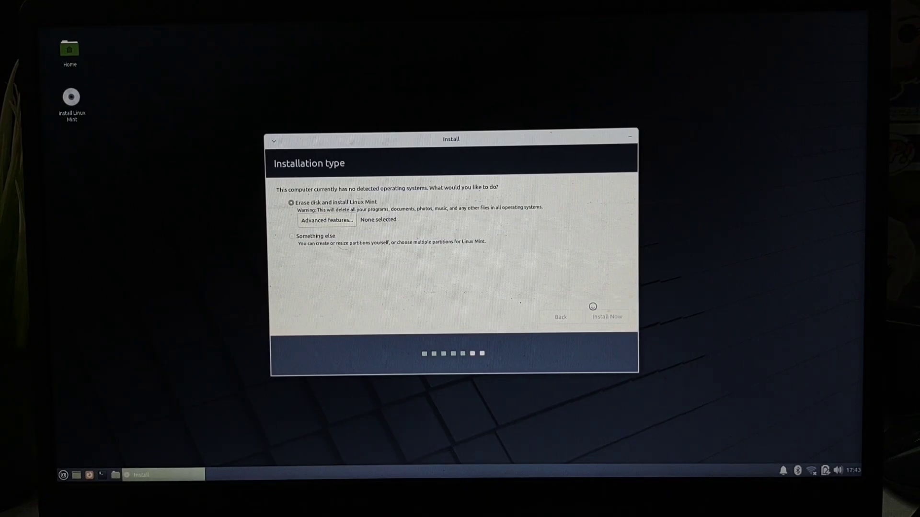
{"action": "mouse_move", "coordinate": [551, 287]}
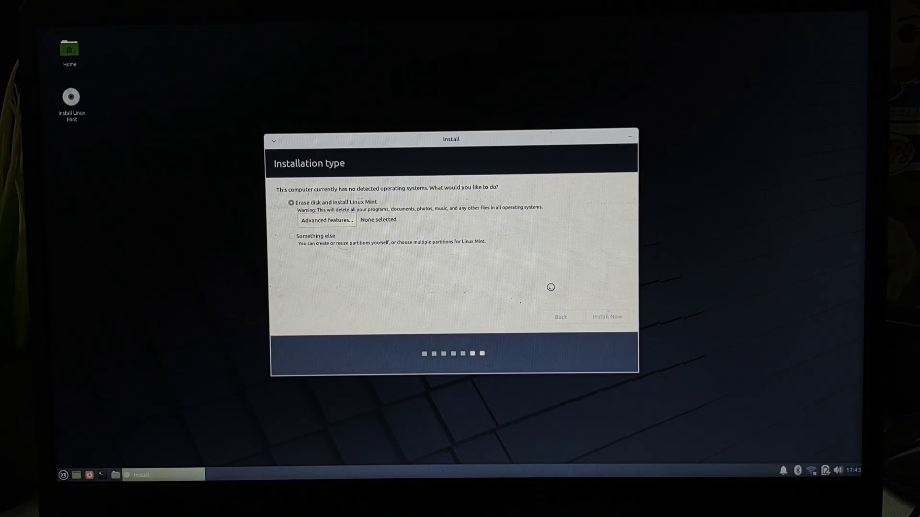
{"action": "left_click", "coordinate": [607, 317]}
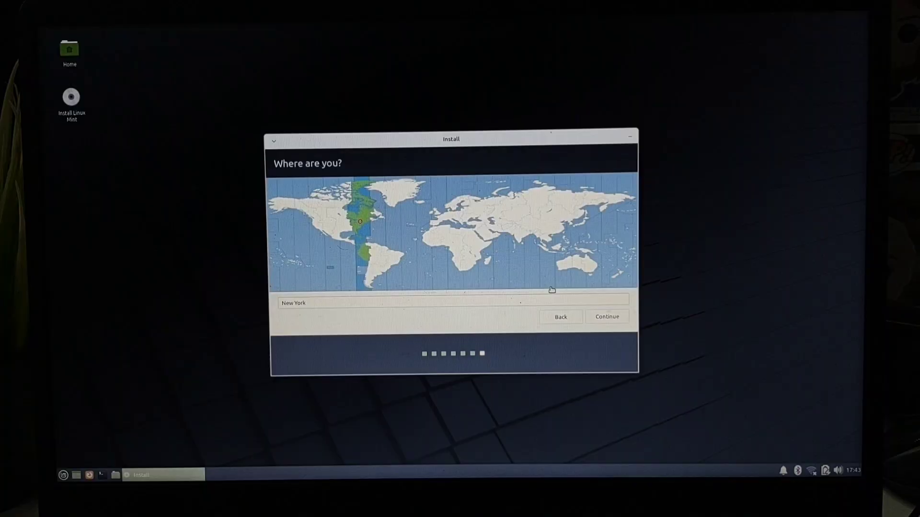
Pick the Kolkata time zone, enter account details with automatic login, and begin installing
{"action": "left_click", "coordinate": [521, 235]}
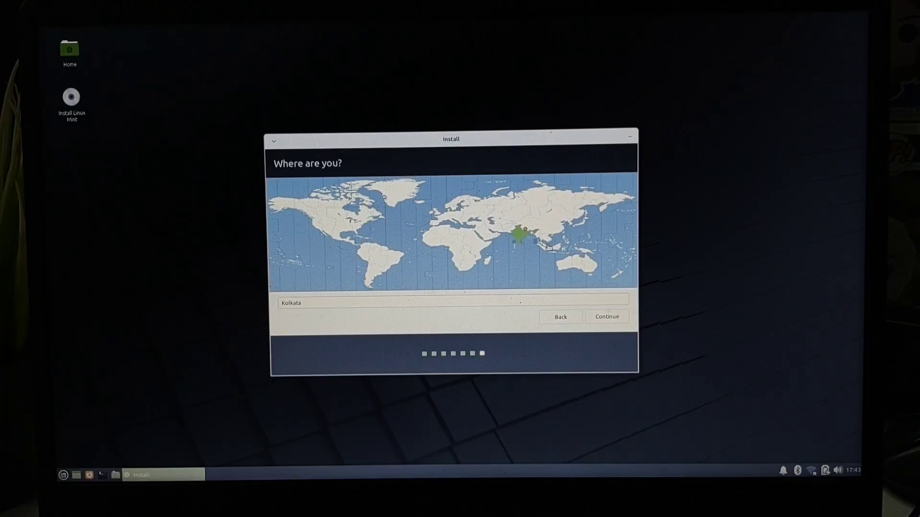
{"action": "left_click", "coordinate": [606, 317]}
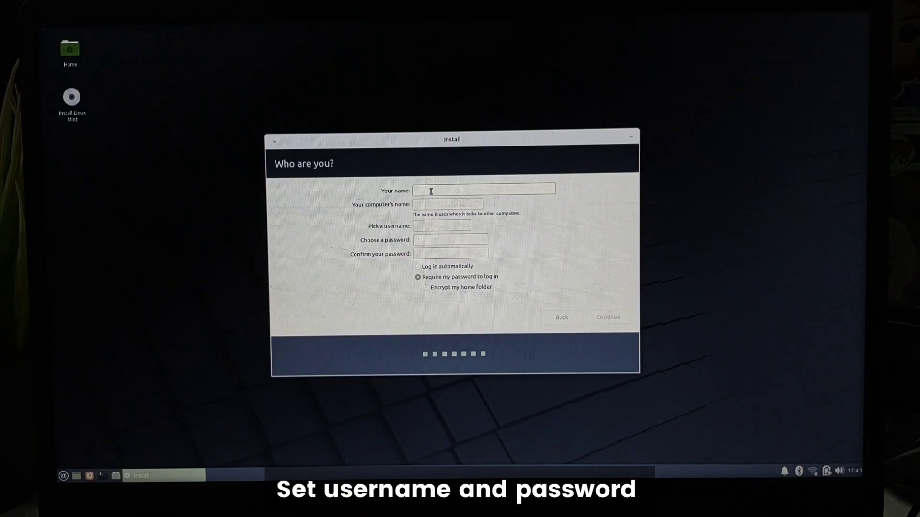
{"action": "type", "text": "shakeuptech"}
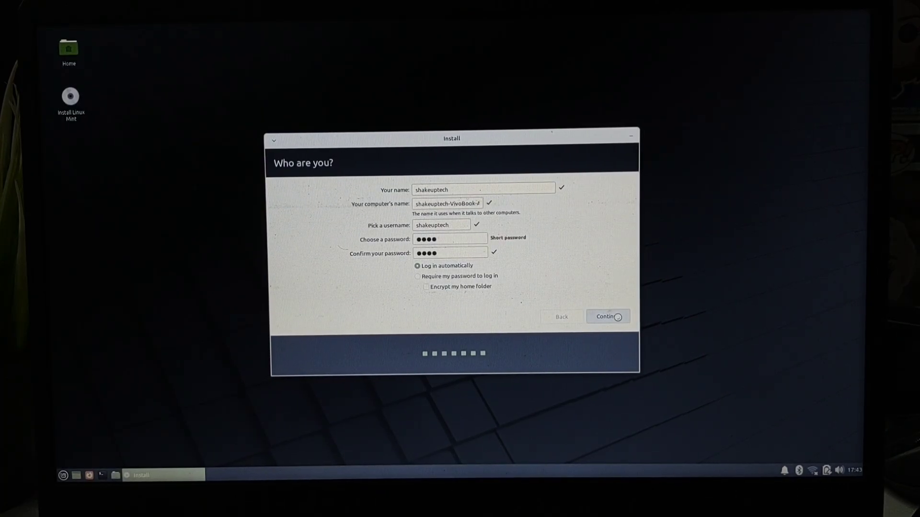
{"action": "left_click", "coordinate": [607, 316]}
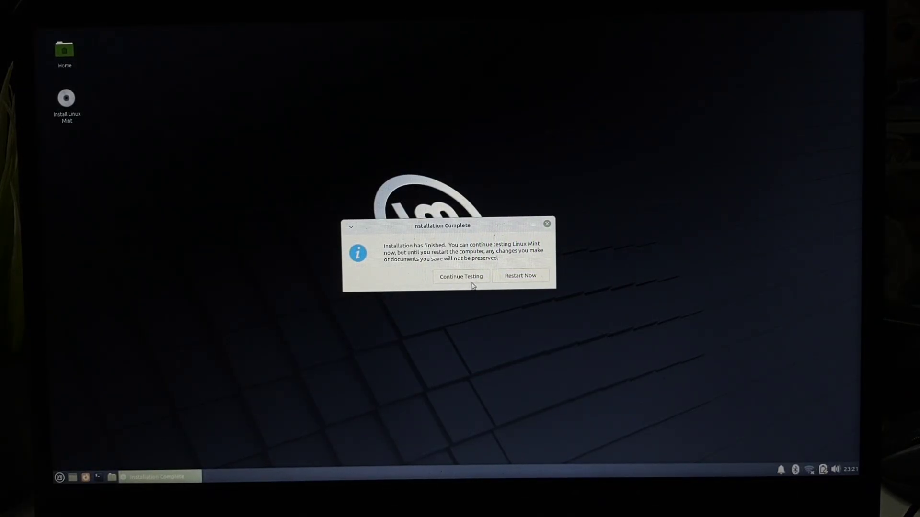
{"action": "mouse_move", "coordinate": [587, 242]}
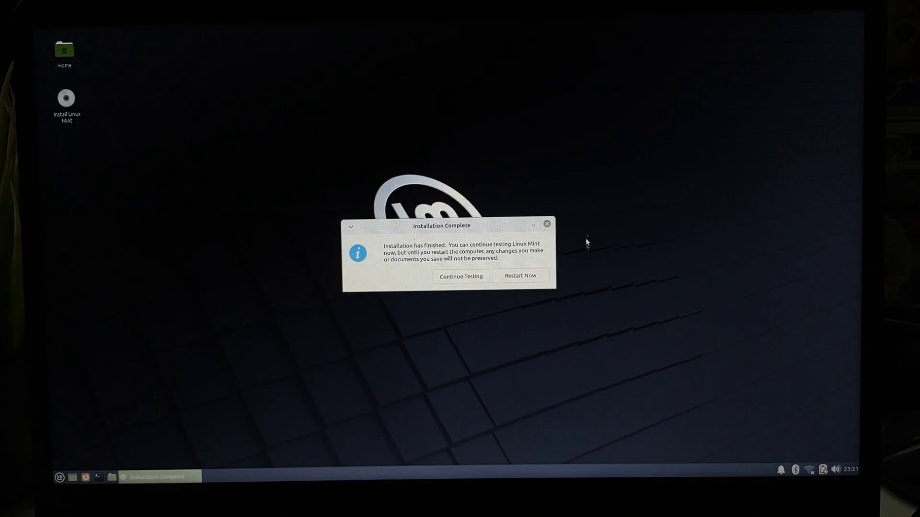
{"action": "mouse_move", "coordinate": [515, 280]}
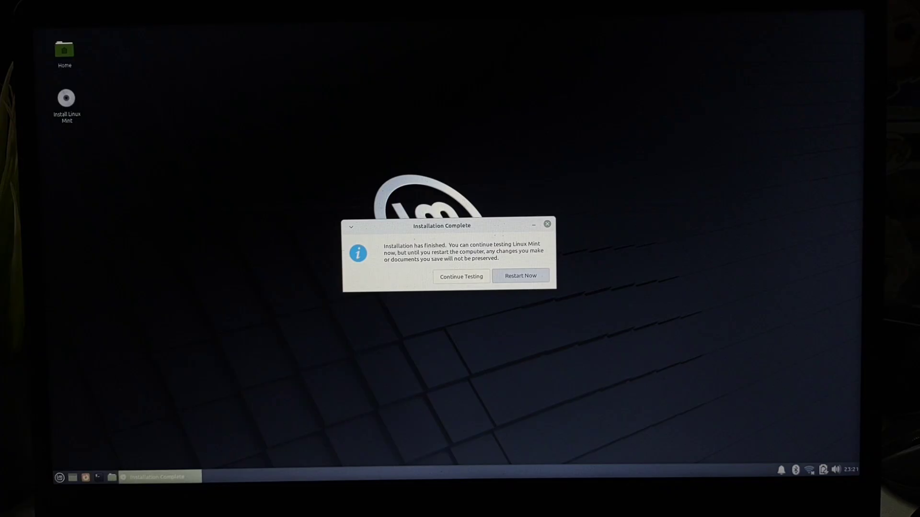
Restart from the Installation Complete dialog into the new Linux Mint 20.3 Xfce system
{"action": "left_click", "coordinate": [520, 276]}
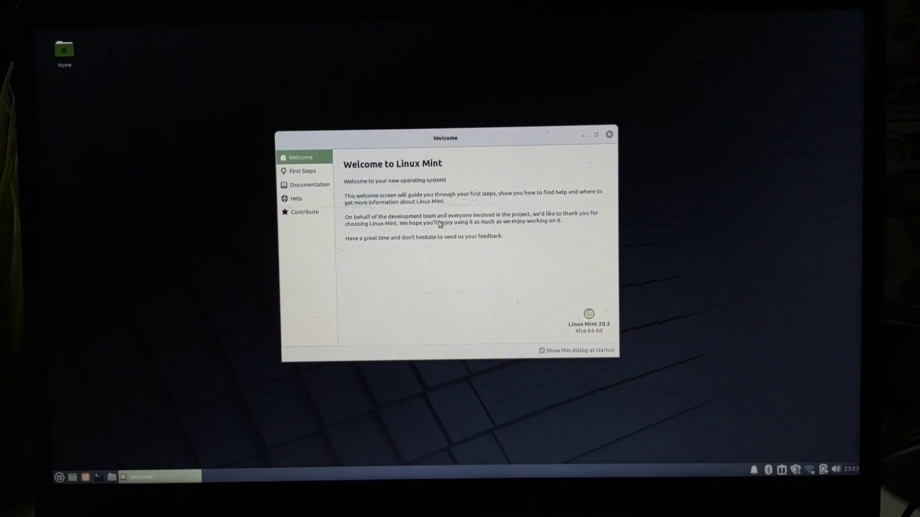
{"action": "mouse_move", "coordinate": [609, 135]}
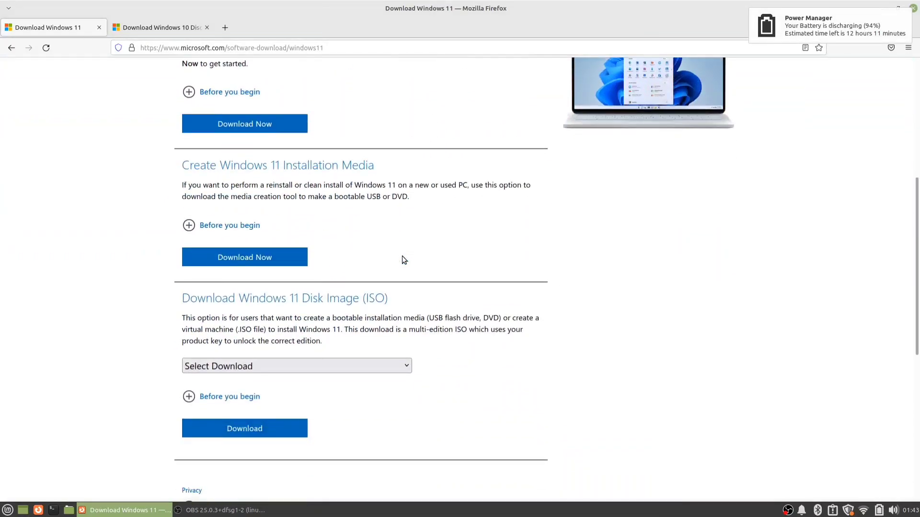
Select the Windows 11 (multi-edition ISO) download, then switch to the Windows 10 disc image page
{"action": "scroll", "scroll_direction": "down", "scroll_amount": 3}
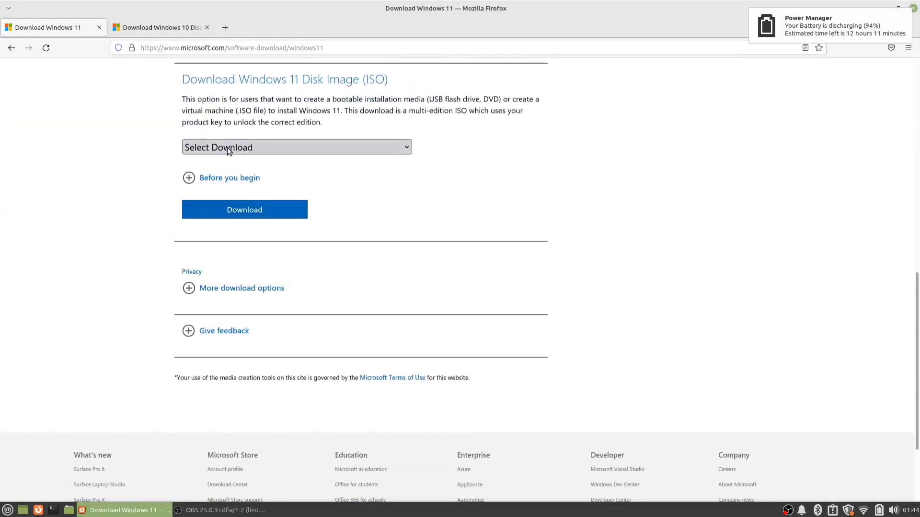
{"action": "left_click", "coordinate": [296, 147]}
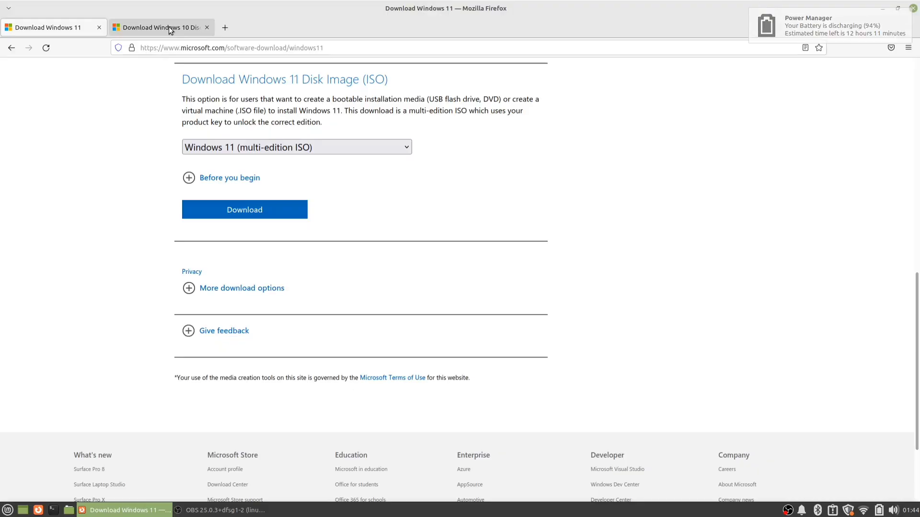
{"action": "left_click", "coordinate": [161, 26]}
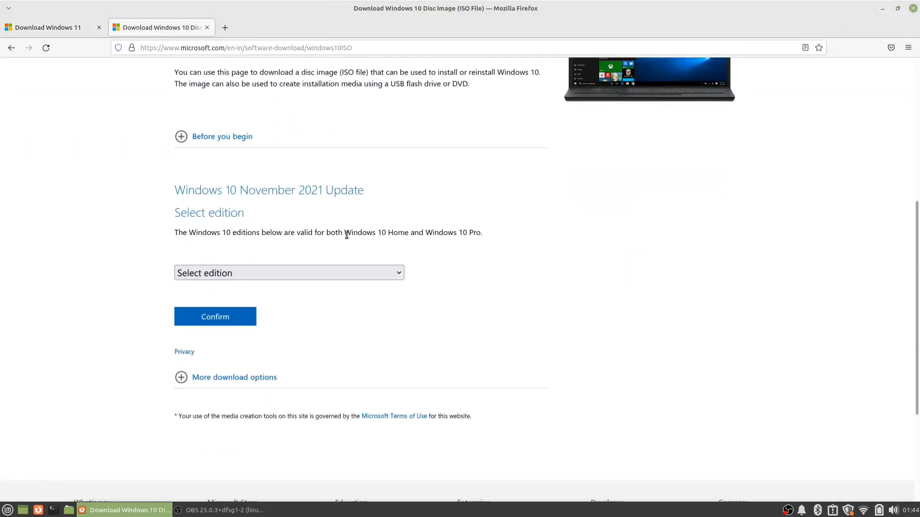
{"action": "left_click", "coordinate": [288, 273]}
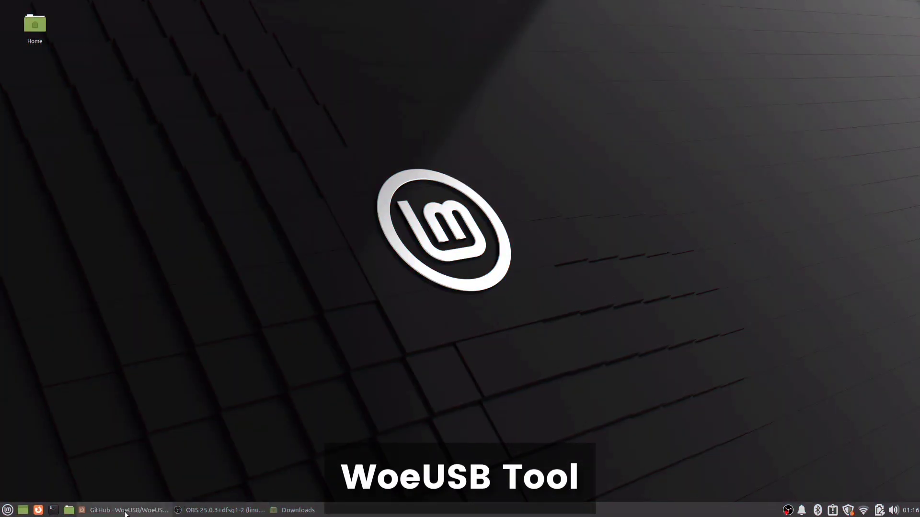
{"action": "left_click", "coordinate": [128, 510]}
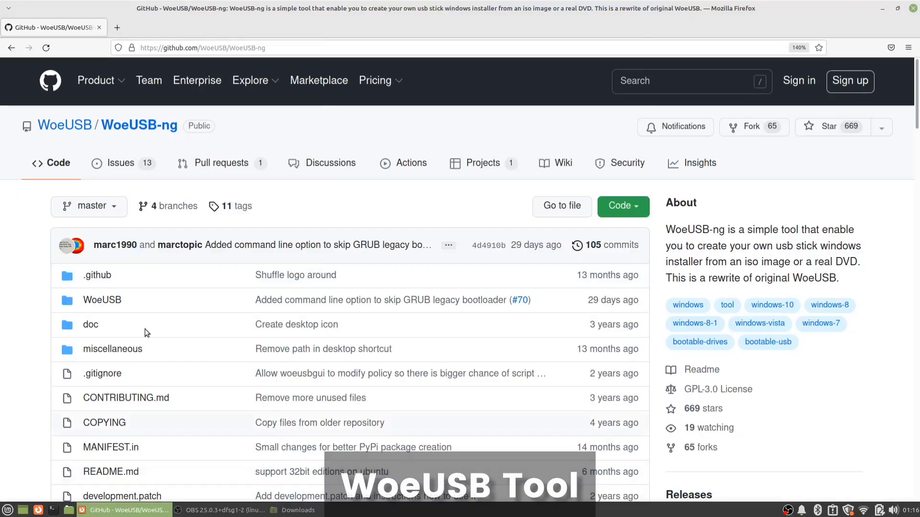
{"action": "left_click", "coordinate": [203, 47]}
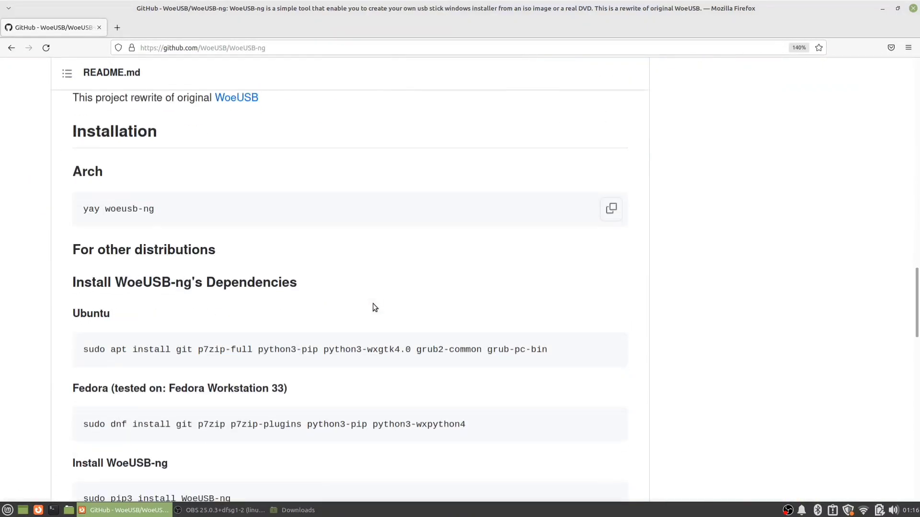
{"action": "scroll", "scroll_direction": "down", "scroll_amount": 3}
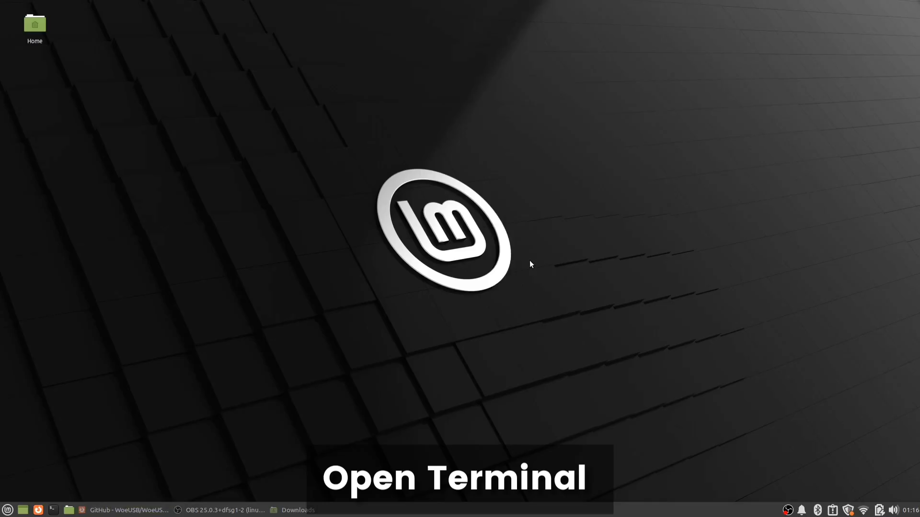
Install git, p7zip-full, python3-pip, python3-wxgtk4.0 and grub packages with sudo apt in Terminal
{"action": "left_click", "coordinate": [455, 476]}
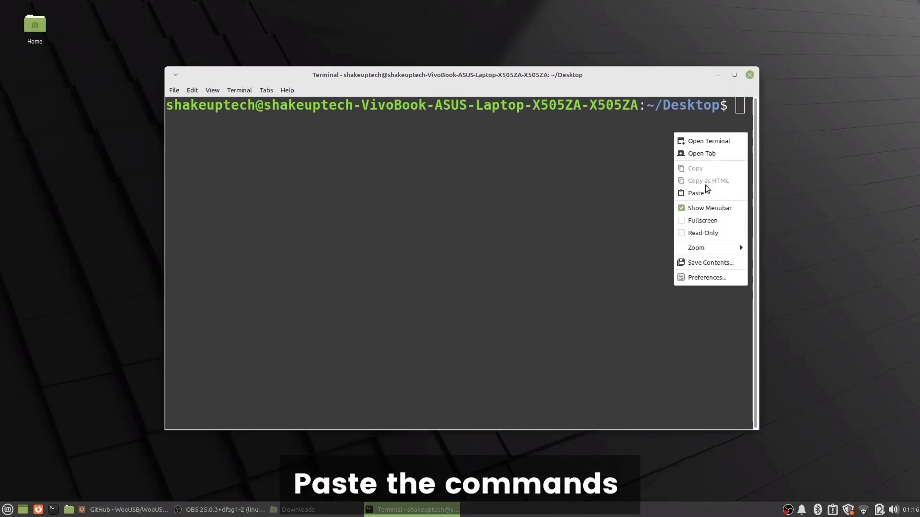
{"action": "left_click", "coordinate": [696, 193]}
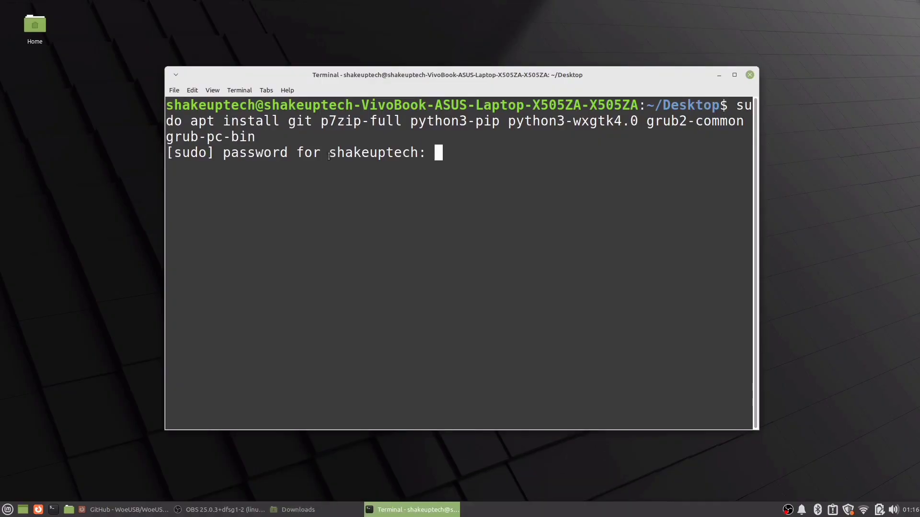
{"action": "key", "text": "Enter"}
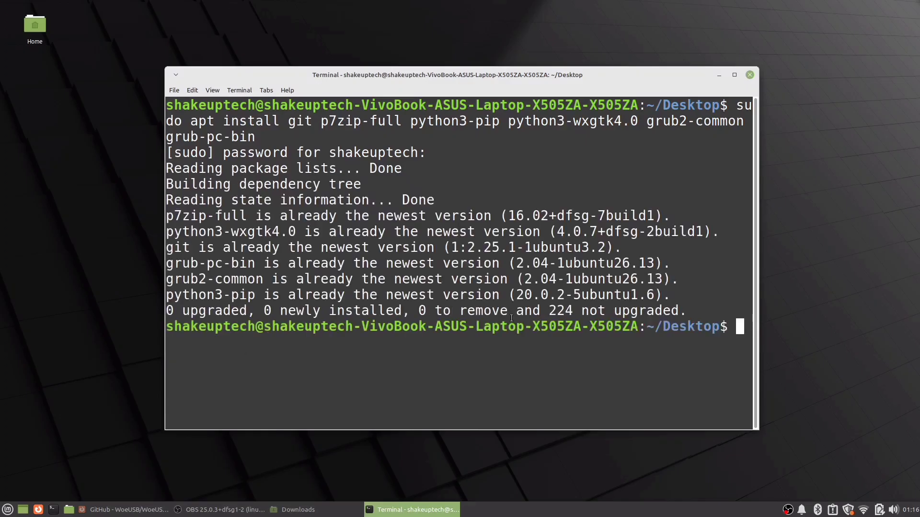
{"action": "mouse_move", "coordinate": [403, 348]}
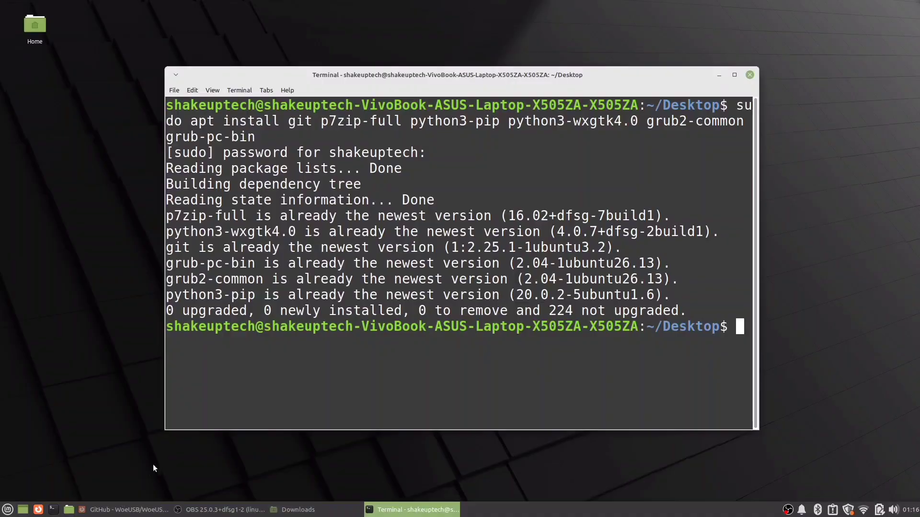
Install the WoeUSB-ng package with sudo pip3 install WoeUSB-ng
{"action": "left_click", "coordinate": [125, 509]}
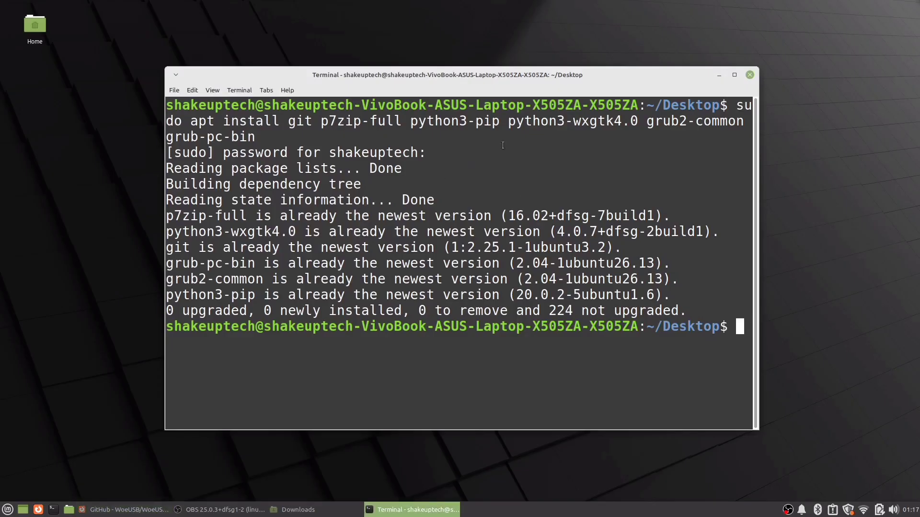
{"action": "right_click", "coordinate": [399, 264]}
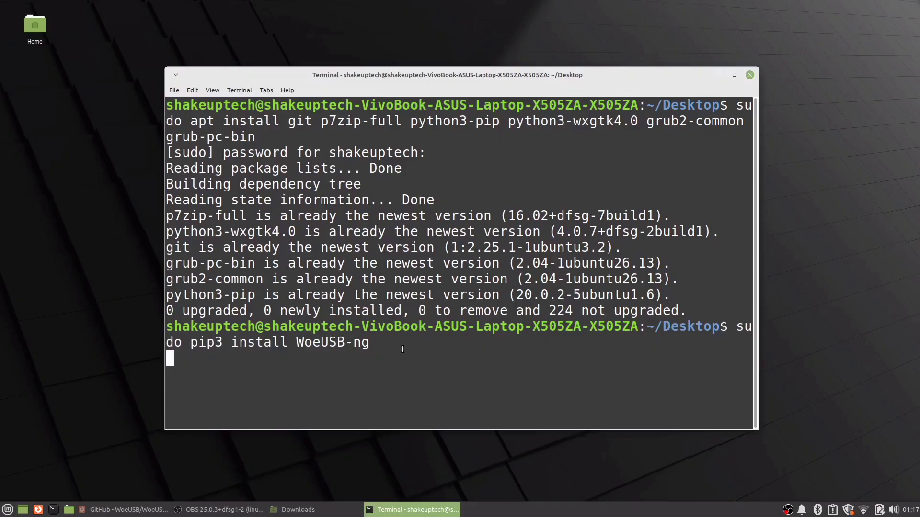
{"action": "key", "text": "Return"}
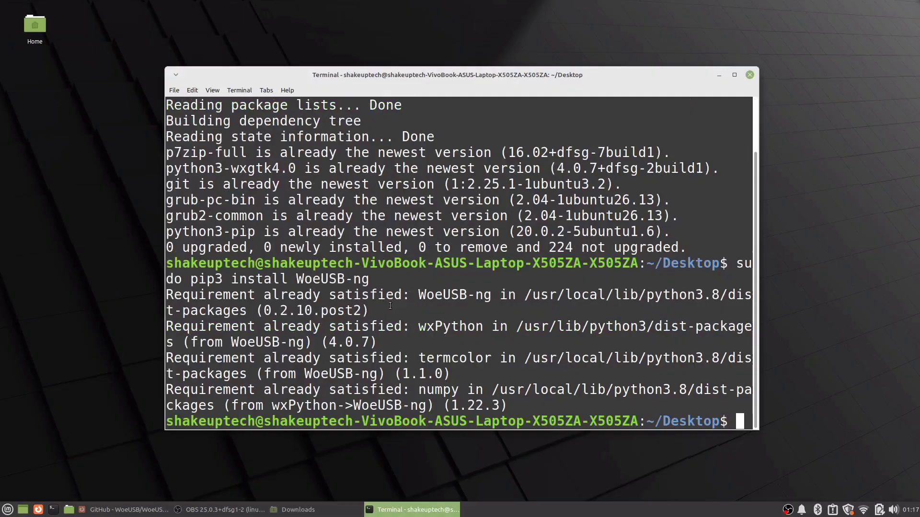
{"action": "mouse_move", "coordinate": [97, 446]}
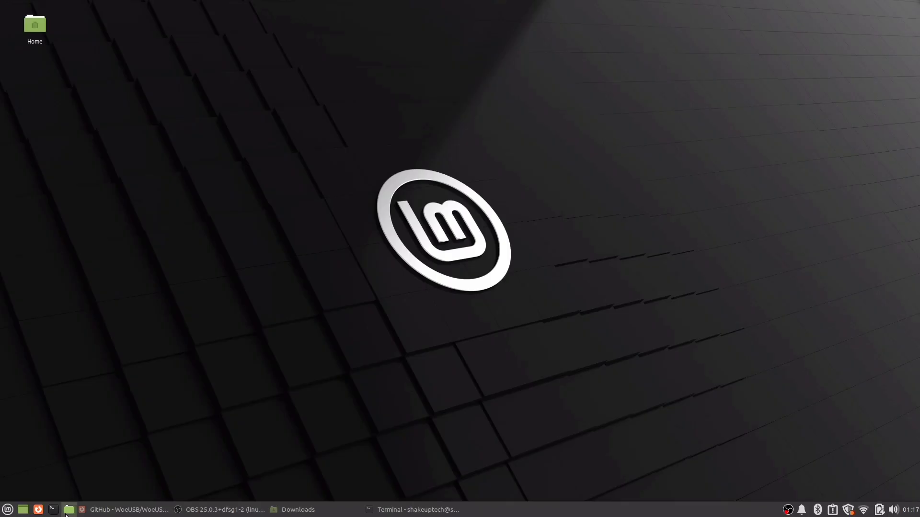
{"action": "left_click", "coordinate": [69, 509]}
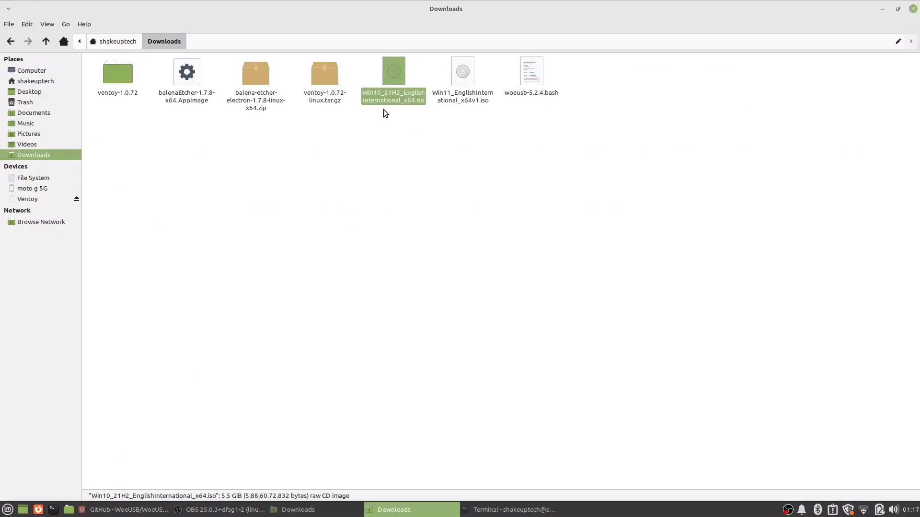
{"action": "left_click", "coordinate": [415, 204]}
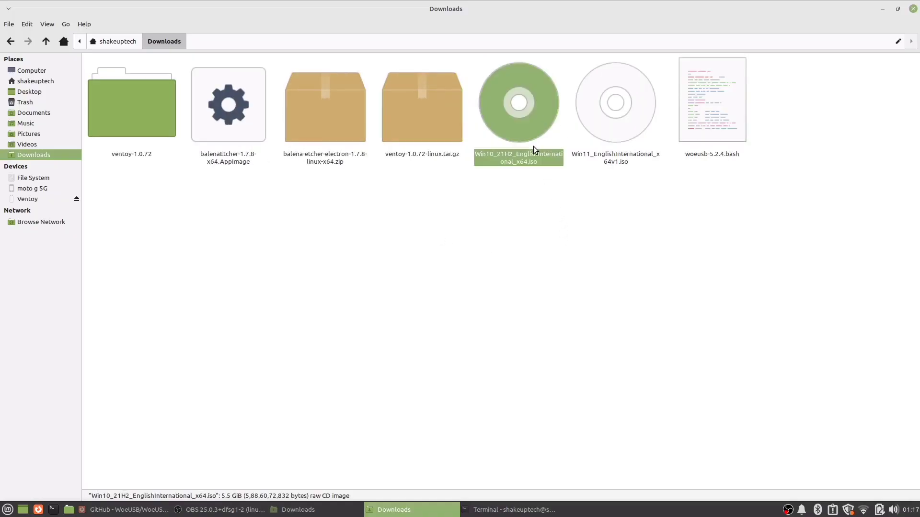
{"action": "left_click", "coordinate": [646, 262]}
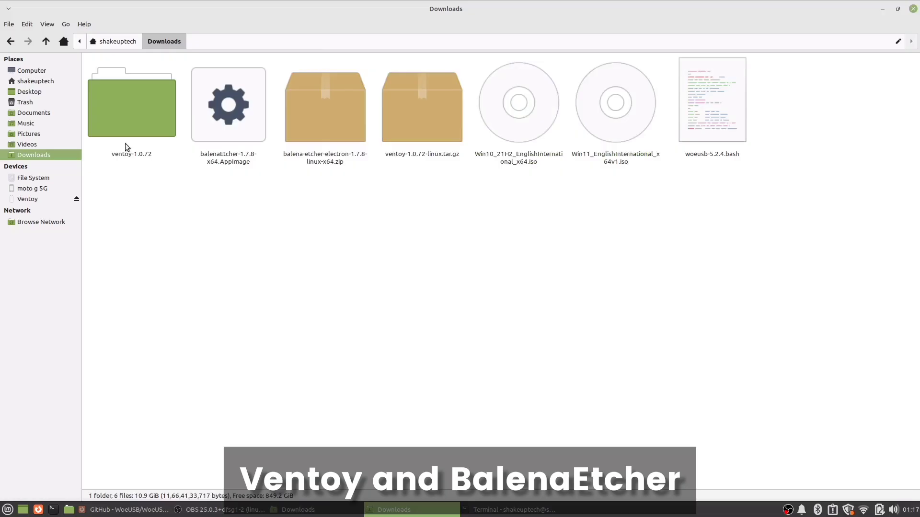
{"action": "left_click", "coordinate": [228, 105]}
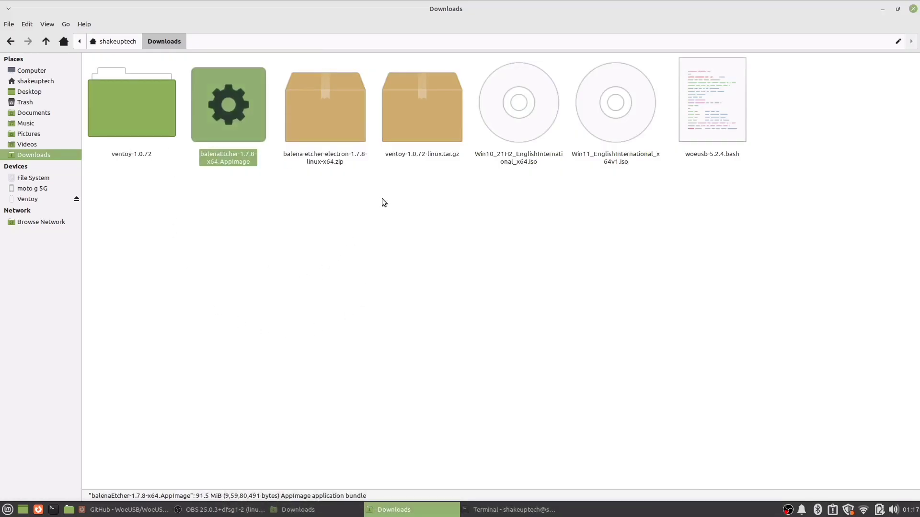
{"action": "left_click", "coordinate": [130, 117]}
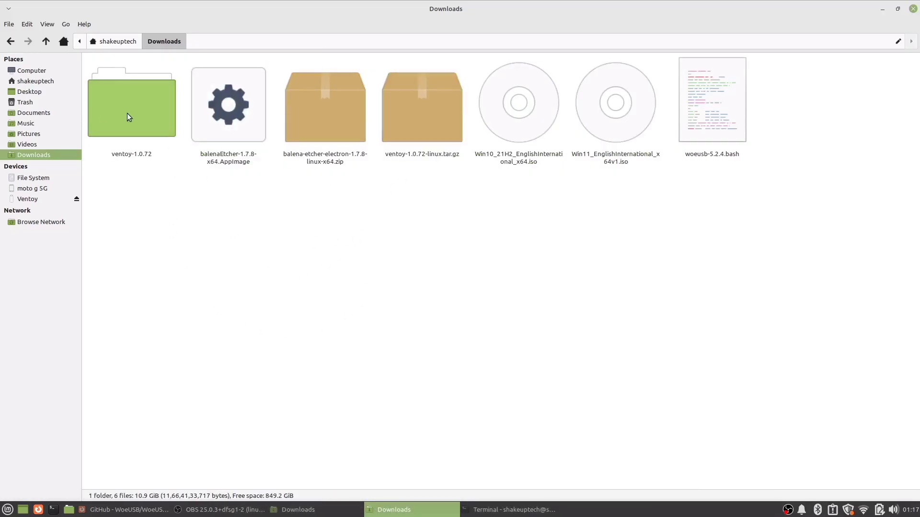
{"action": "mouse_move", "coordinate": [541, 286]}
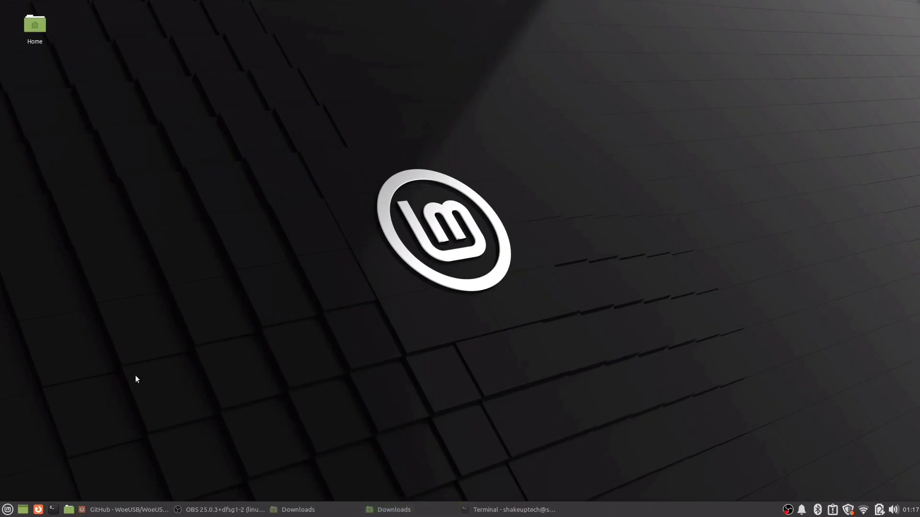
Launch WoeUSB-ng from the Mint menu search 'woe', authenticate as administrator, and maximize it
{"action": "left_click", "coordinate": [8, 509]}
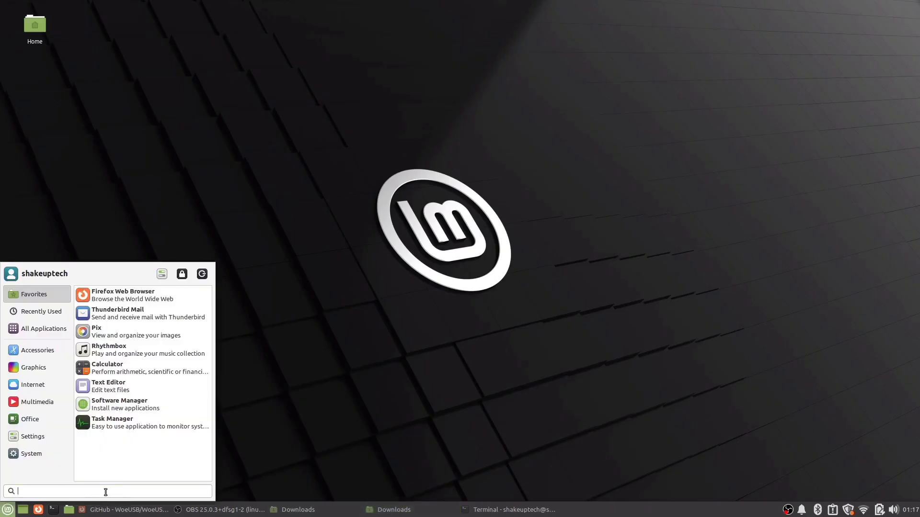
{"action": "type", "text": "woe"}
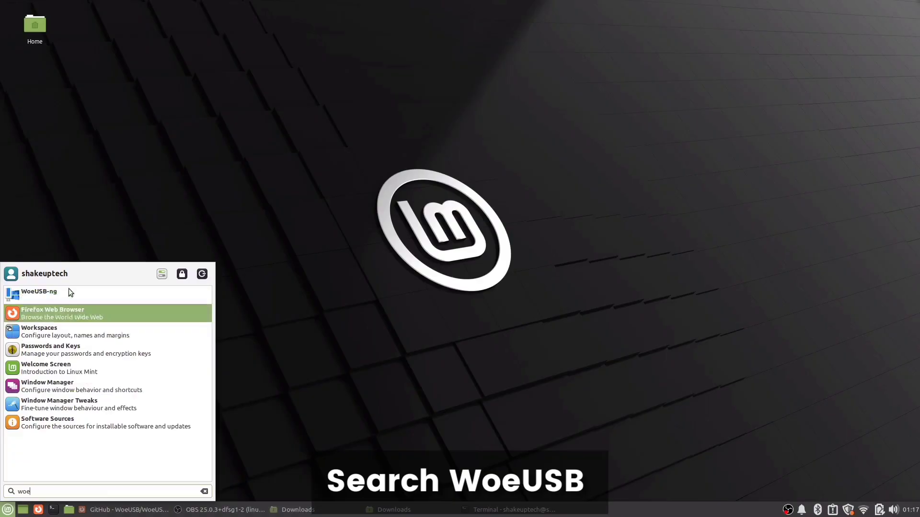
{"action": "left_click", "coordinate": [39, 291]}
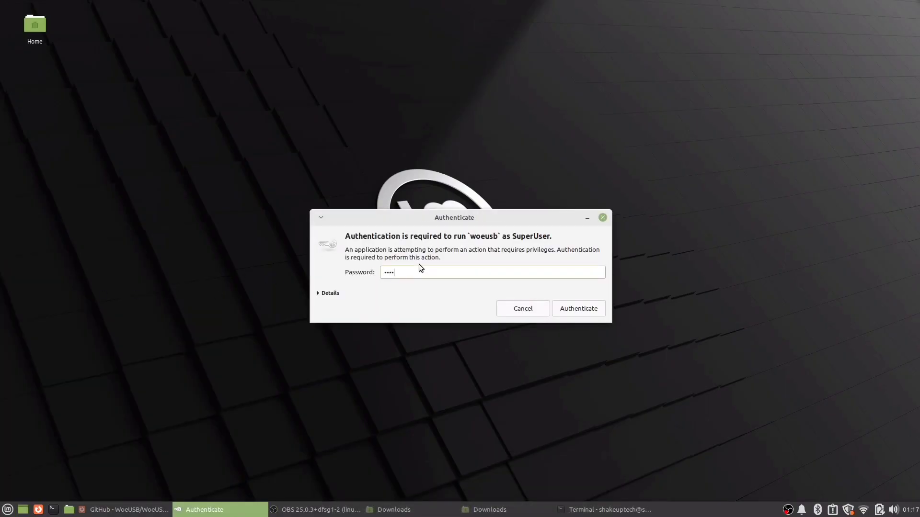
{"action": "left_click", "coordinate": [577, 308]}
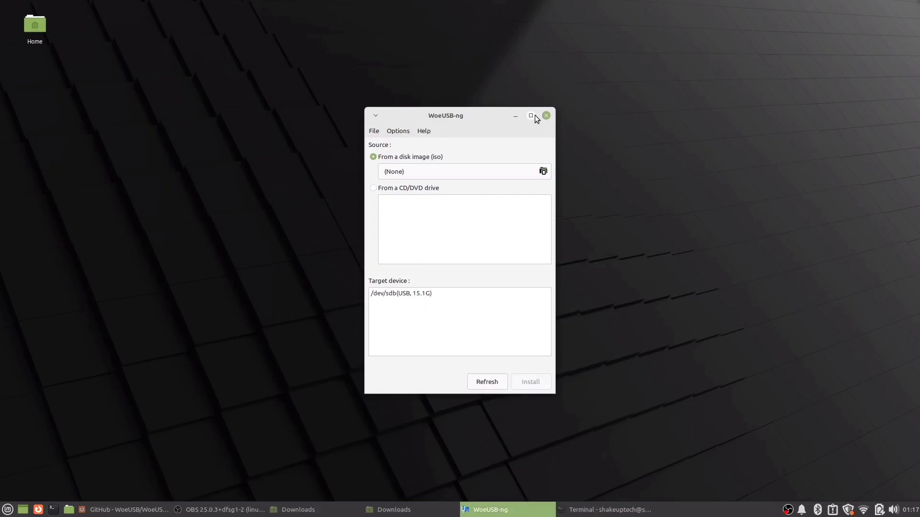
{"action": "left_click", "coordinate": [530, 115]}
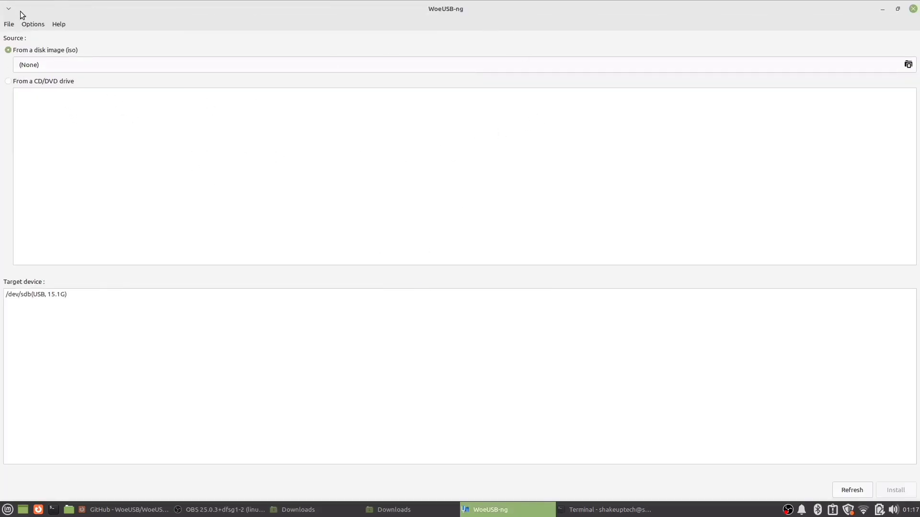
{"action": "mouse_move", "coordinate": [832, 80]}
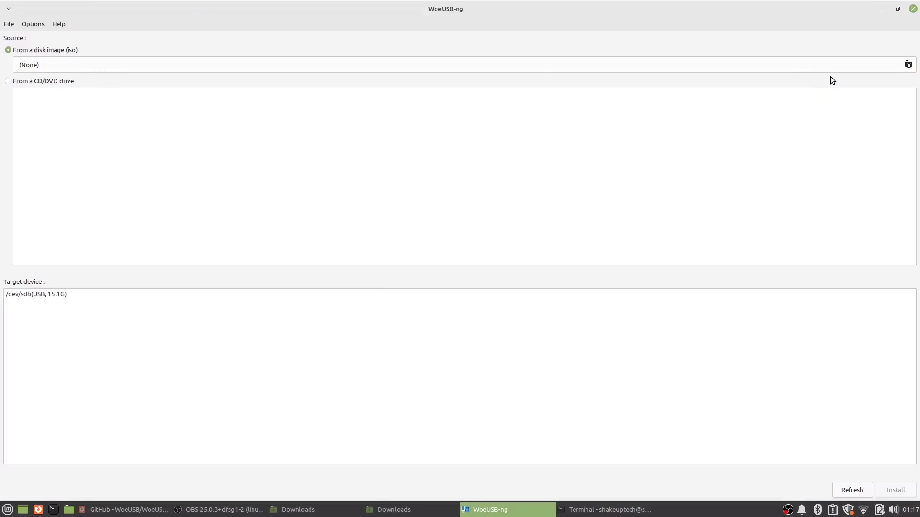
Choose Win11_EnglishInternational_x64v1.iso from the user's Downloads folder as the source image
{"action": "left_click", "coordinate": [908, 65]}
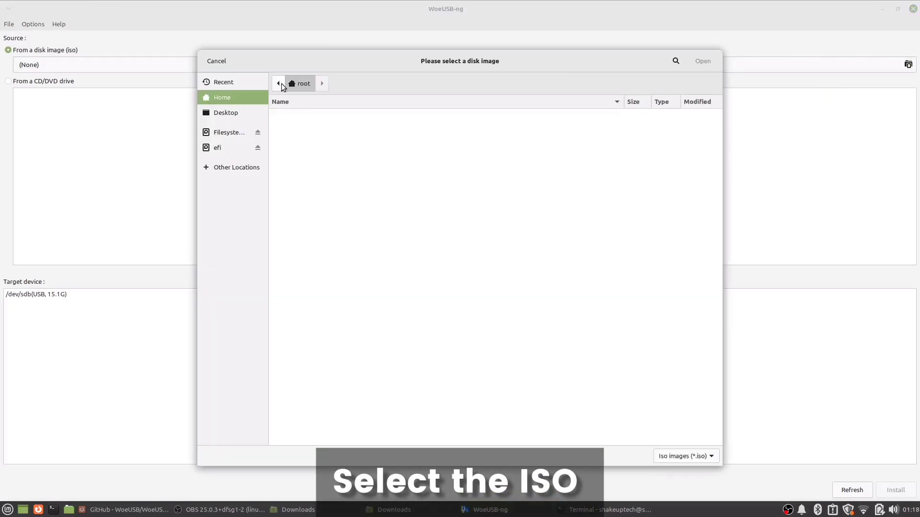
{"action": "mouse_move", "coordinate": [251, 138]}
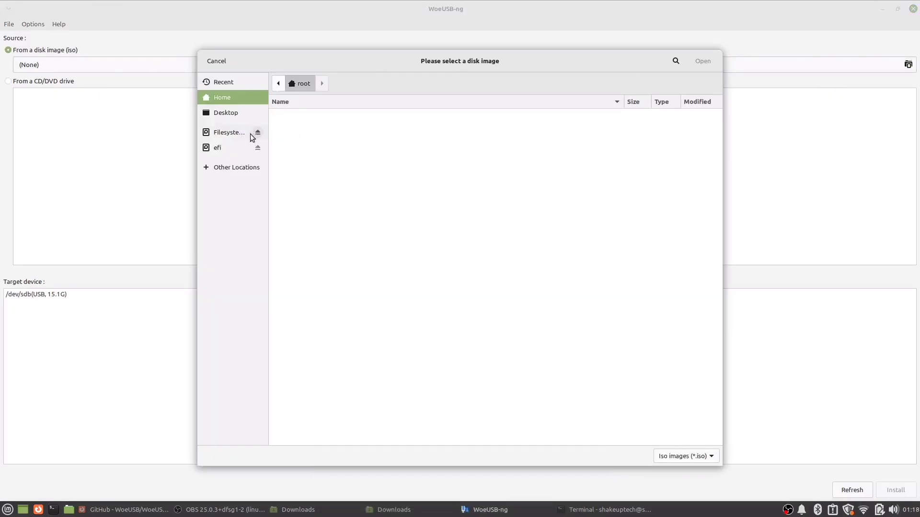
{"action": "left_click", "coordinate": [236, 167]}
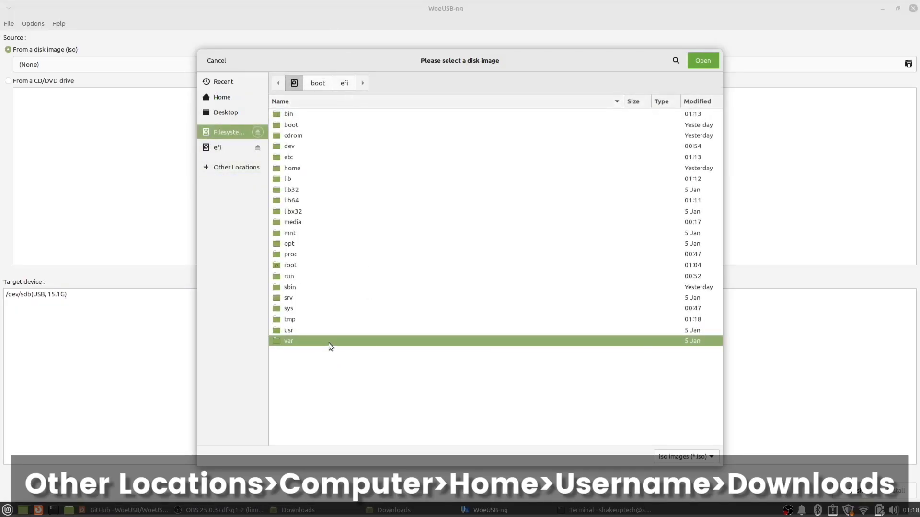
{"action": "mouse_move", "coordinate": [301, 172]}
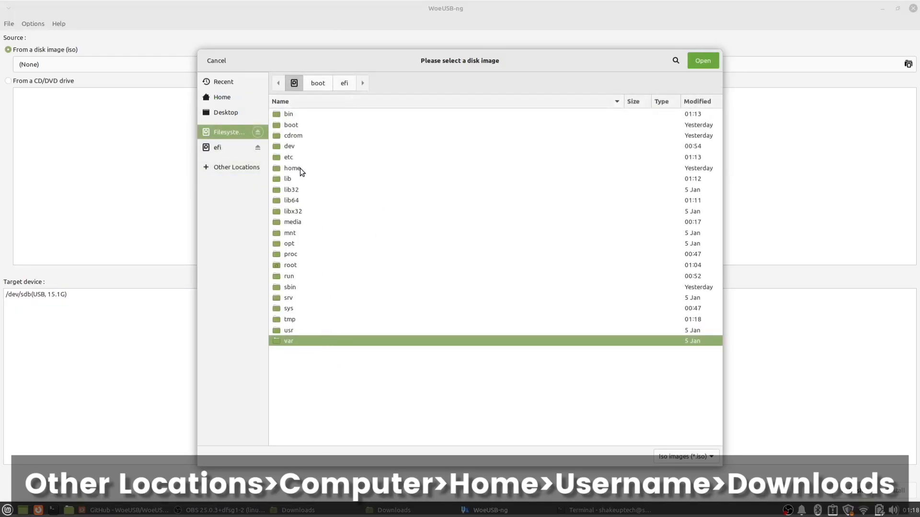
{"action": "double_click", "coordinate": [291, 168]}
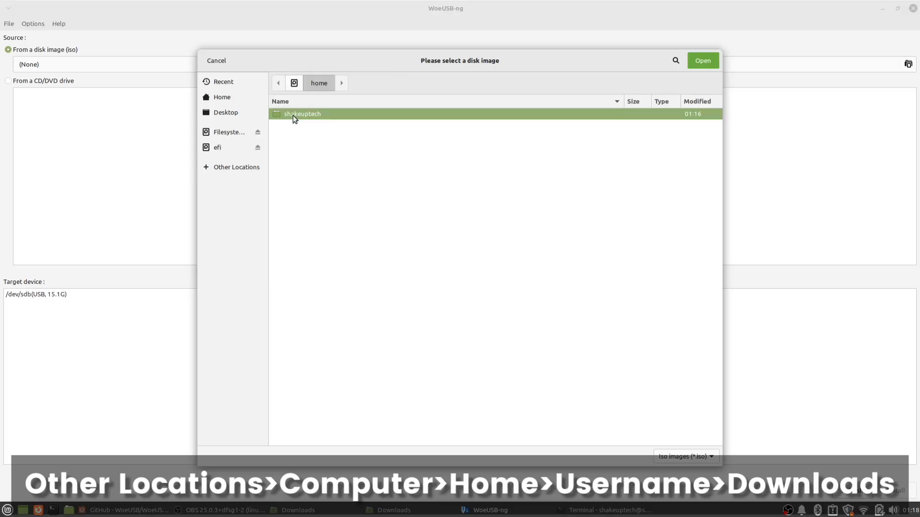
{"action": "double_click", "coordinate": [303, 114]}
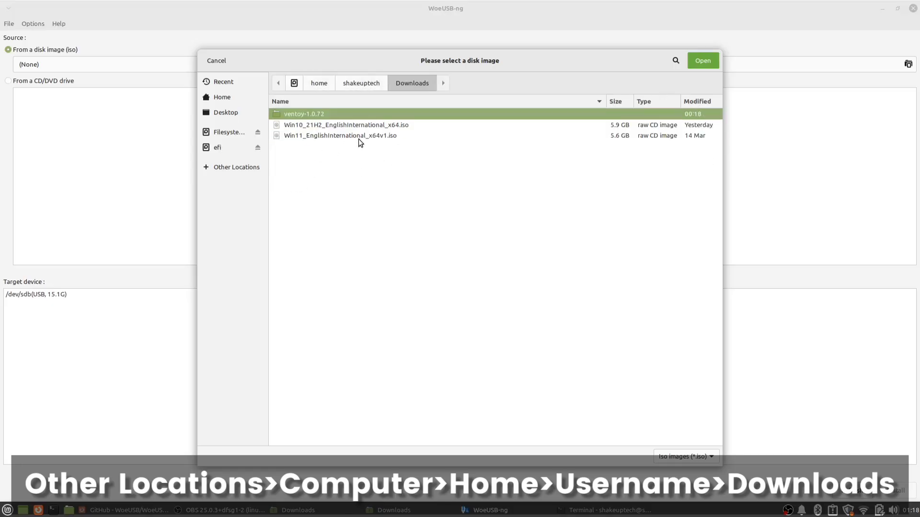
{"action": "left_click", "coordinate": [341, 135]}
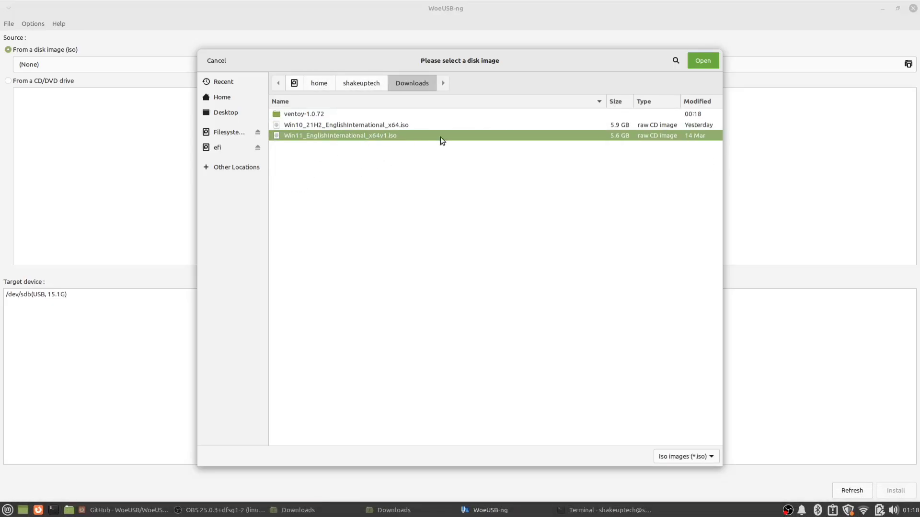
{"action": "left_click", "coordinate": [702, 61]}
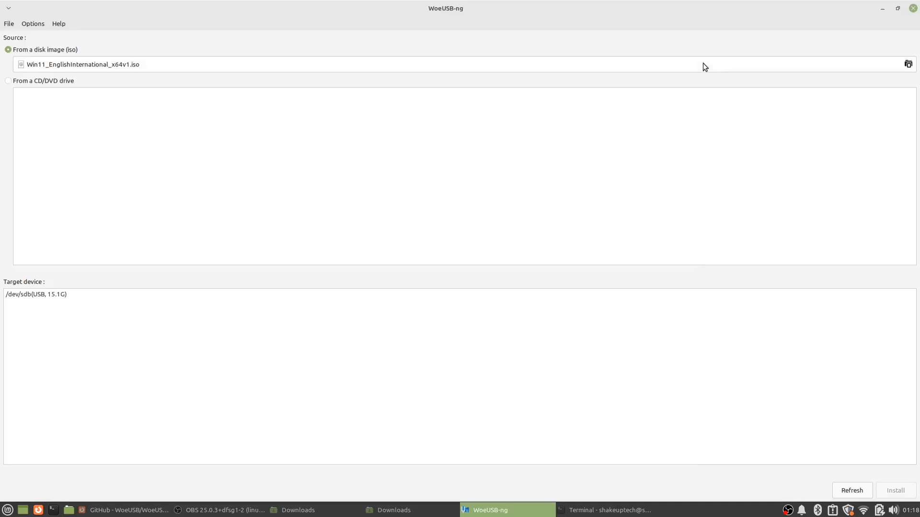
{"action": "mouse_move", "coordinate": [208, 187]}
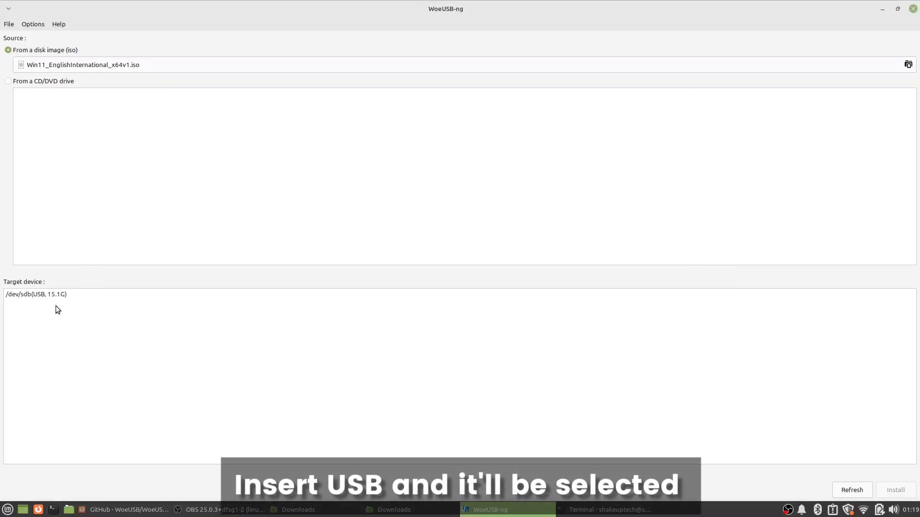
Target /dev/sdb (USB, 15.1G), confirm wiping it, and write Windows 11 until success
{"action": "left_click", "coordinate": [35, 294]}
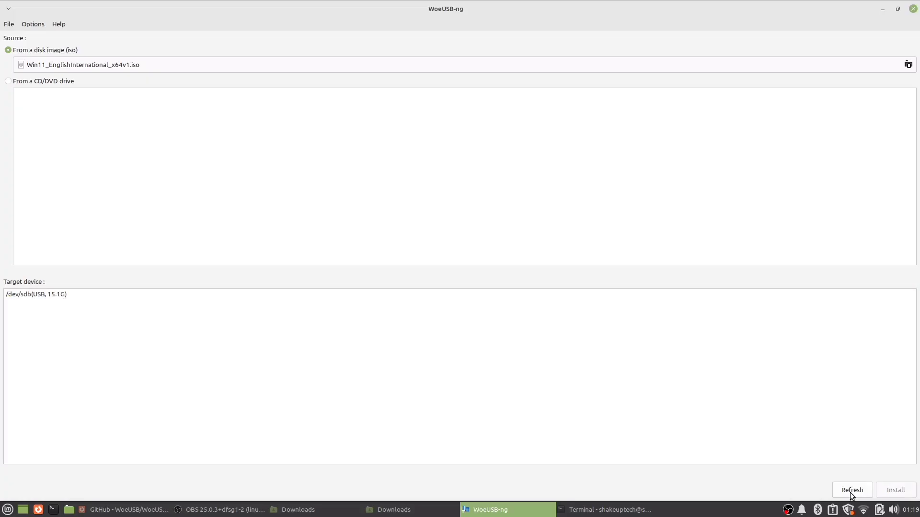
{"action": "left_click", "coordinate": [36, 294]}
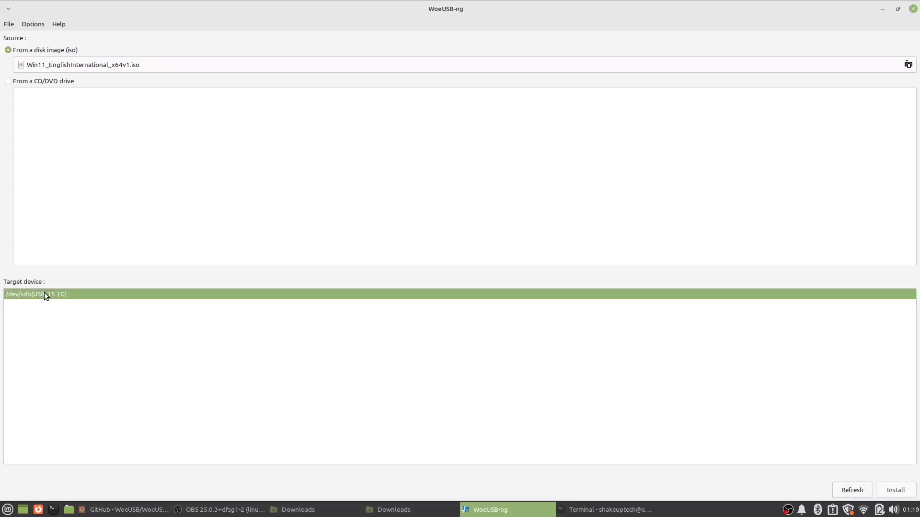
{"action": "mouse_move", "coordinate": [874, 418]}
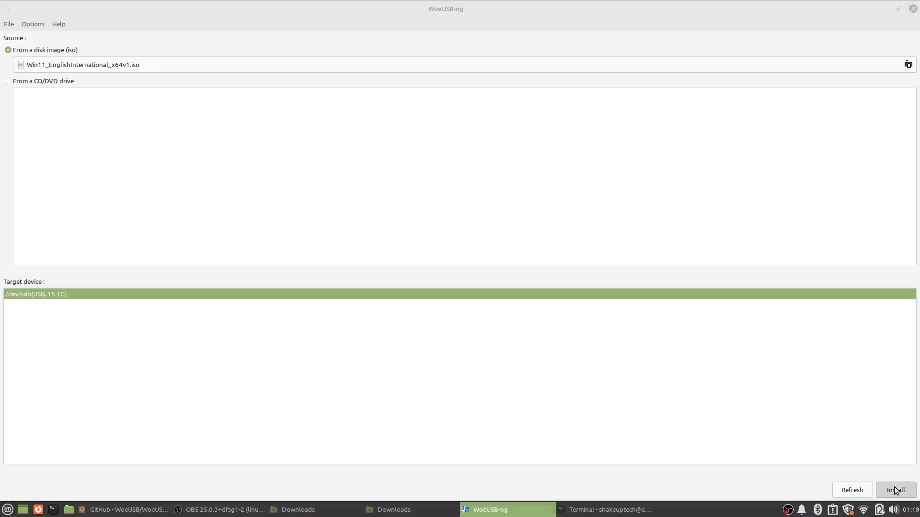
{"action": "left_click", "coordinate": [896, 490]}
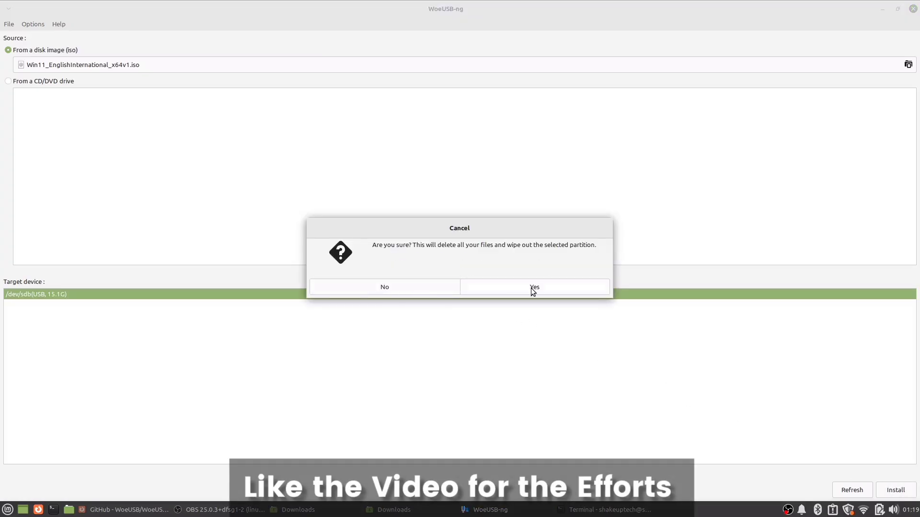
{"action": "left_click", "coordinate": [534, 287]}
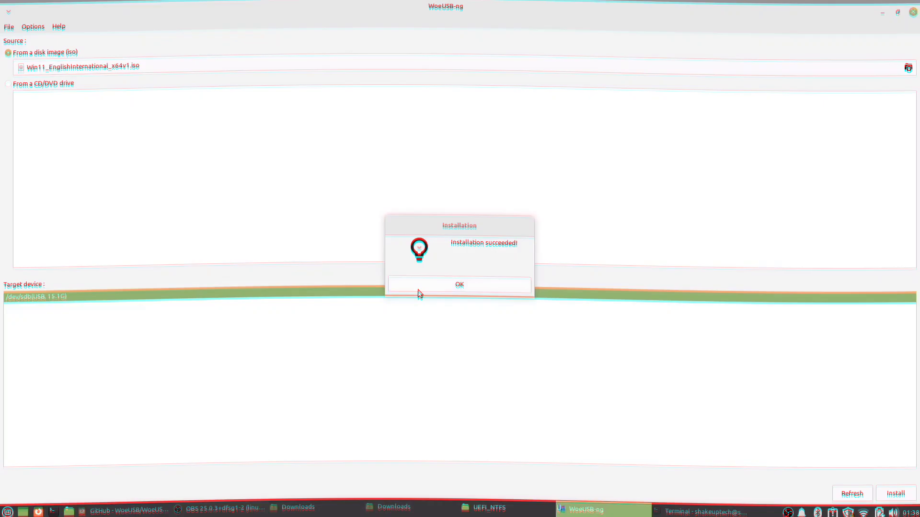
{"action": "left_click", "coordinate": [459, 285]}
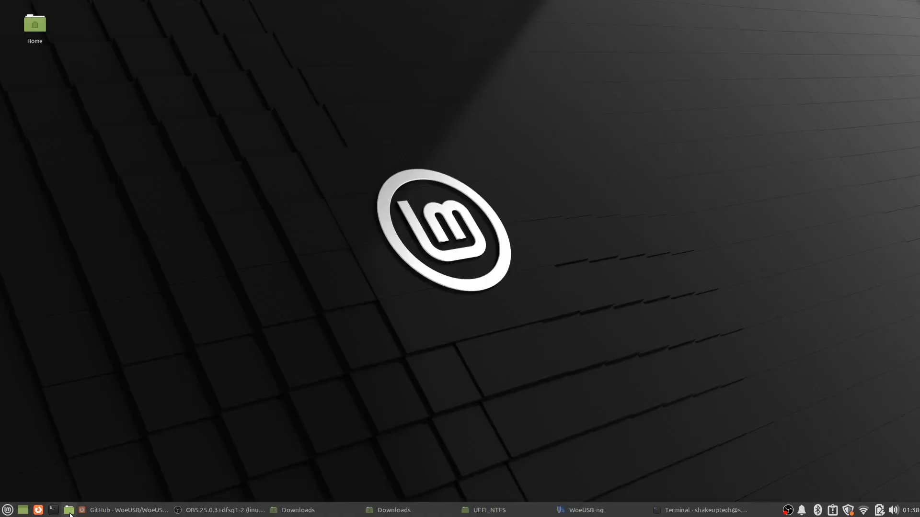
Browse the USB's UEFI_NTFS and NTFS volumes in Nemo, showing the EFI folder and README.txt
{"action": "left_click", "coordinate": [68, 510]}
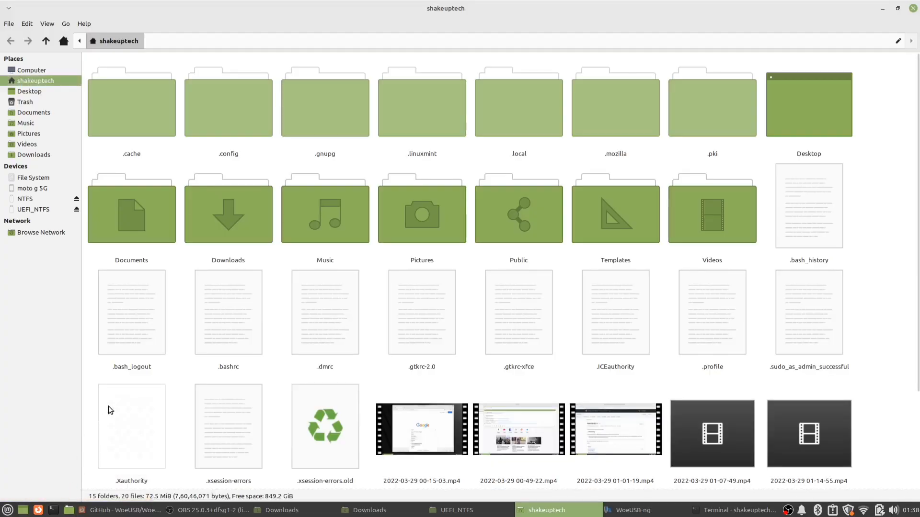
{"action": "left_click", "coordinate": [33, 209]}
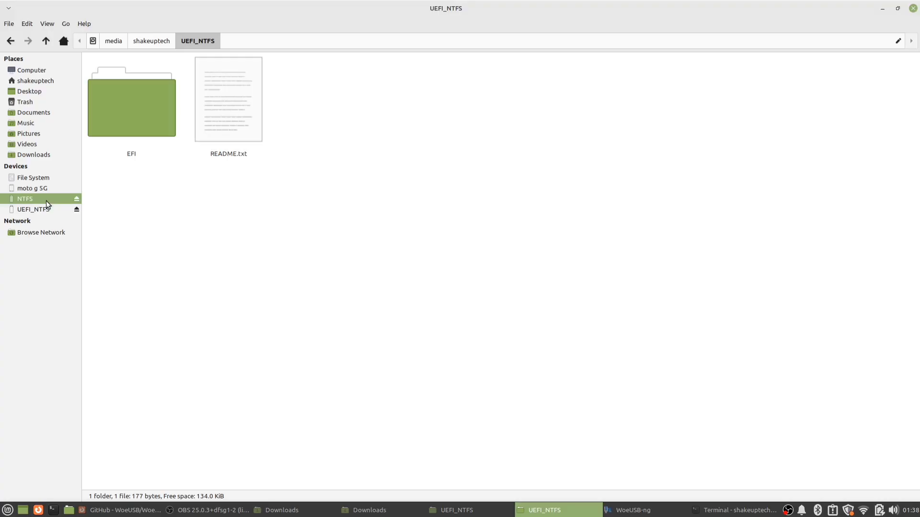
{"action": "left_click", "coordinate": [24, 199]}
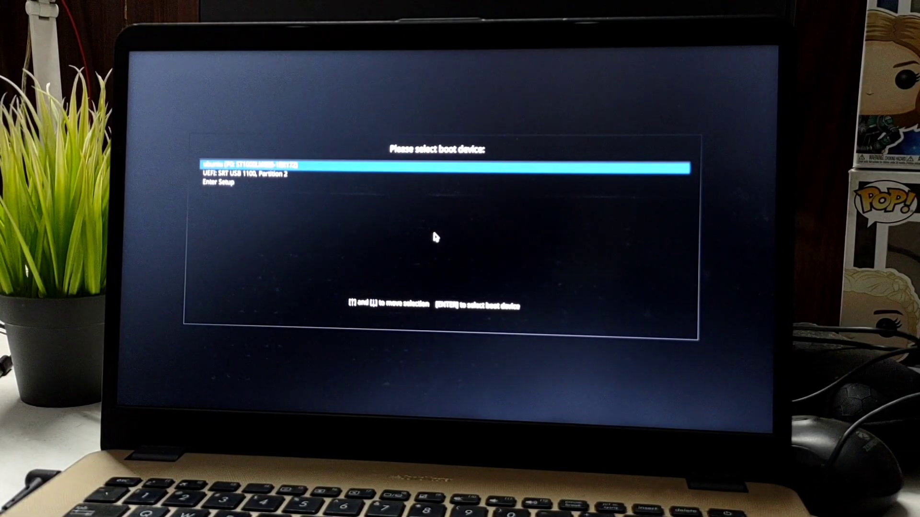
Boot from the UEFI USB entry and set time and currency format to English (India)
{"action": "key", "text": "down"}
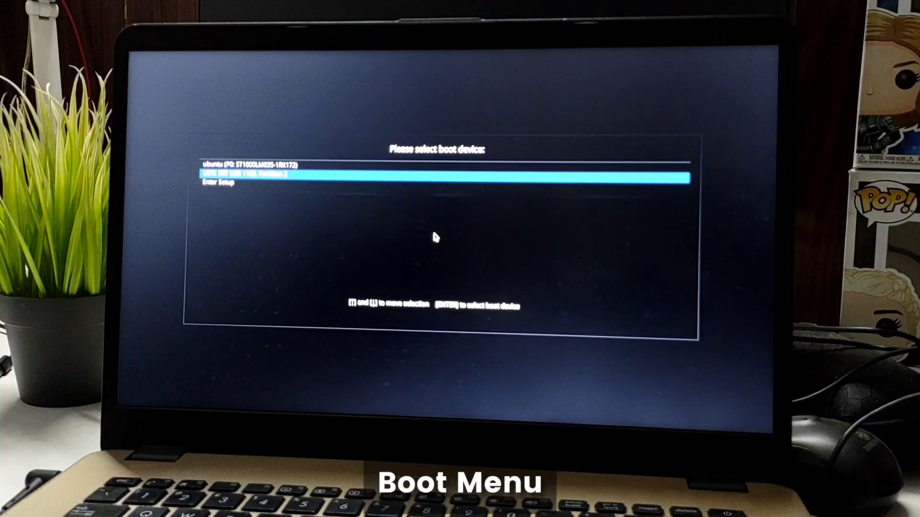
{"action": "key", "text": "enter"}
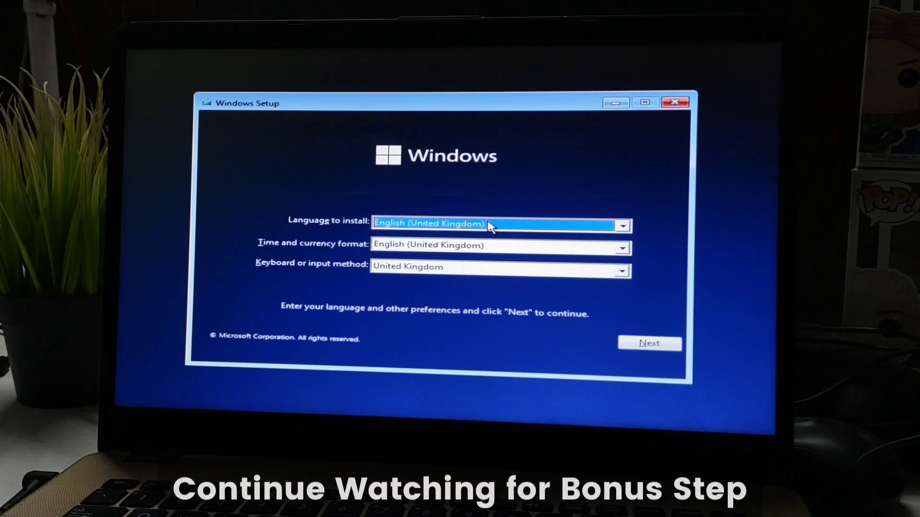
{"action": "left_click", "coordinate": [622, 245]}
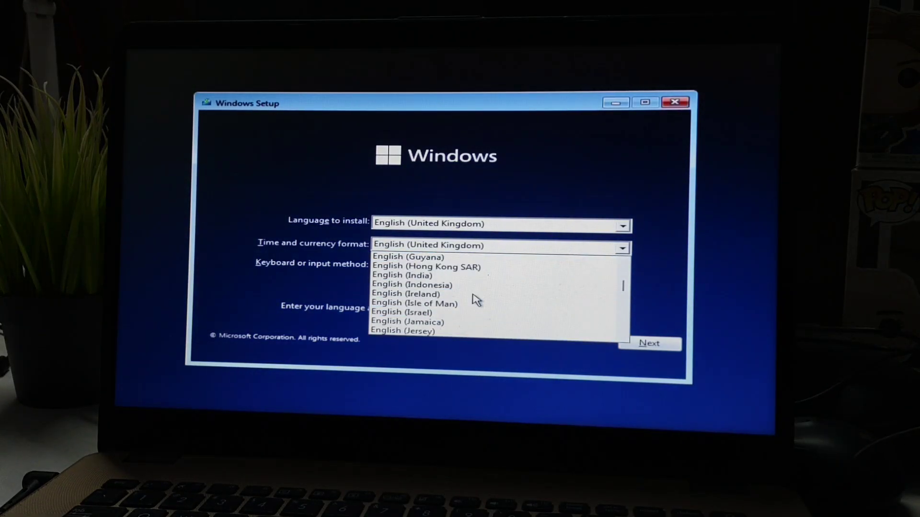
{"action": "left_click", "coordinate": [401, 275]}
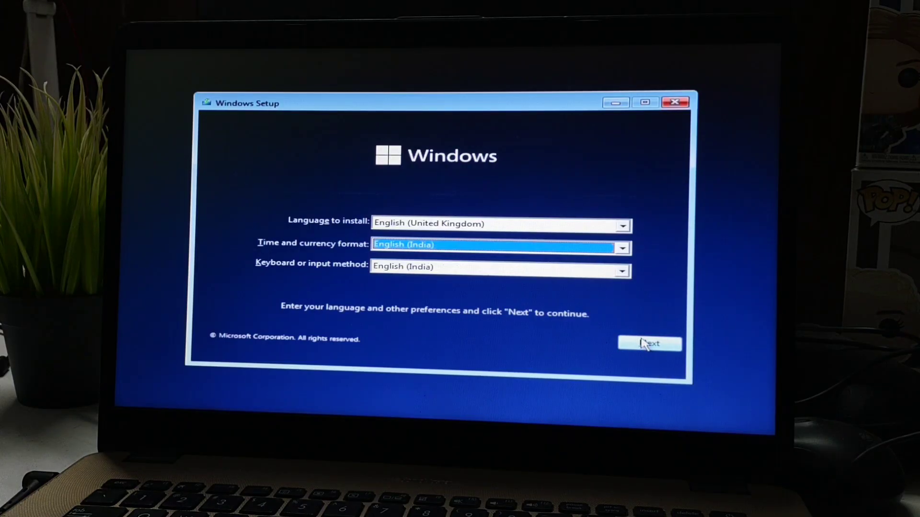
{"action": "left_click", "coordinate": [648, 344]}
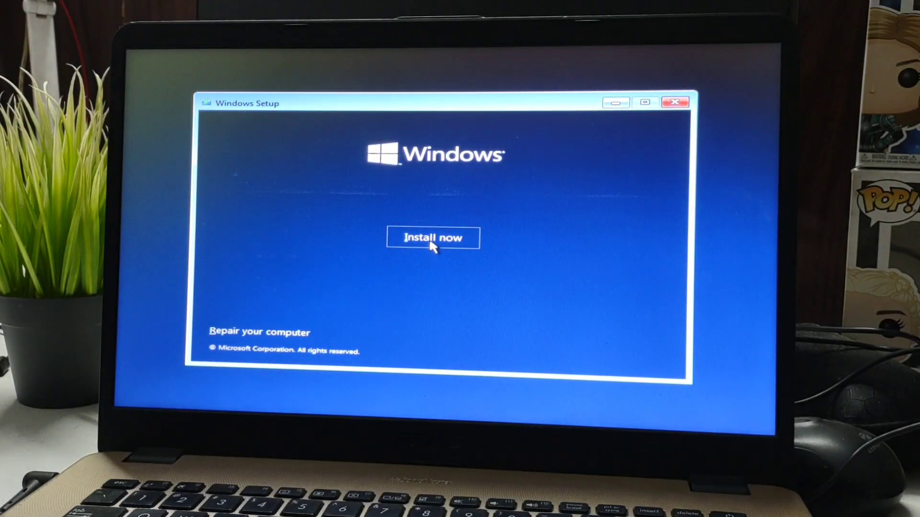
Accept the Microsoft licence terms and choose Custom: Install Windows only (advanced)
{"action": "left_click", "coordinate": [433, 237]}
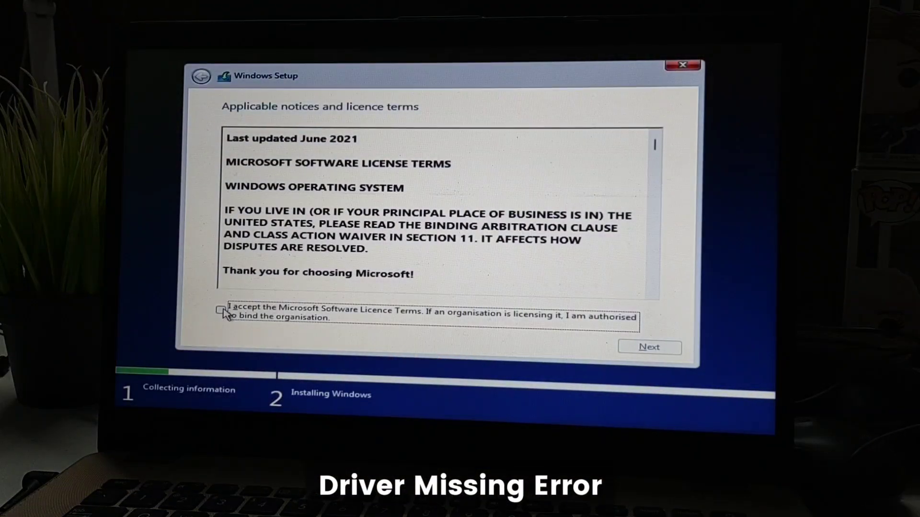
{"action": "left_click", "coordinate": [220, 310]}
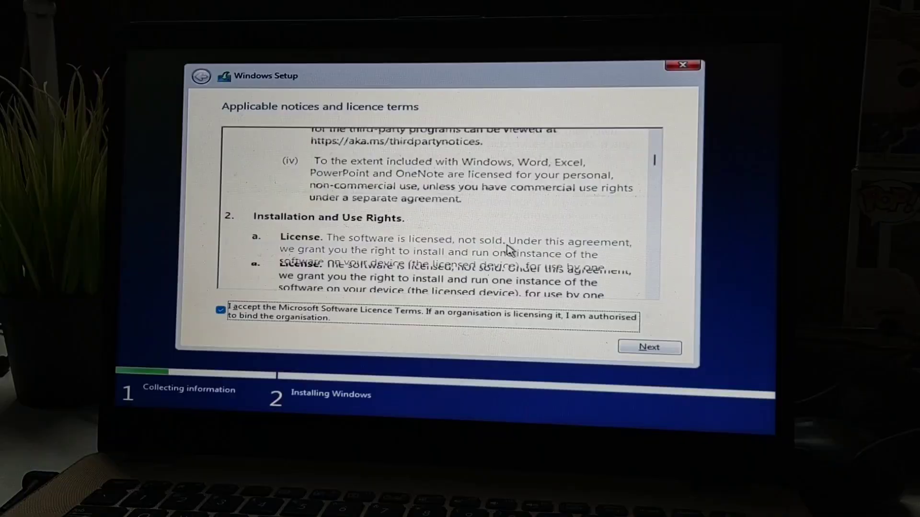
{"action": "left_click", "coordinate": [648, 347]}
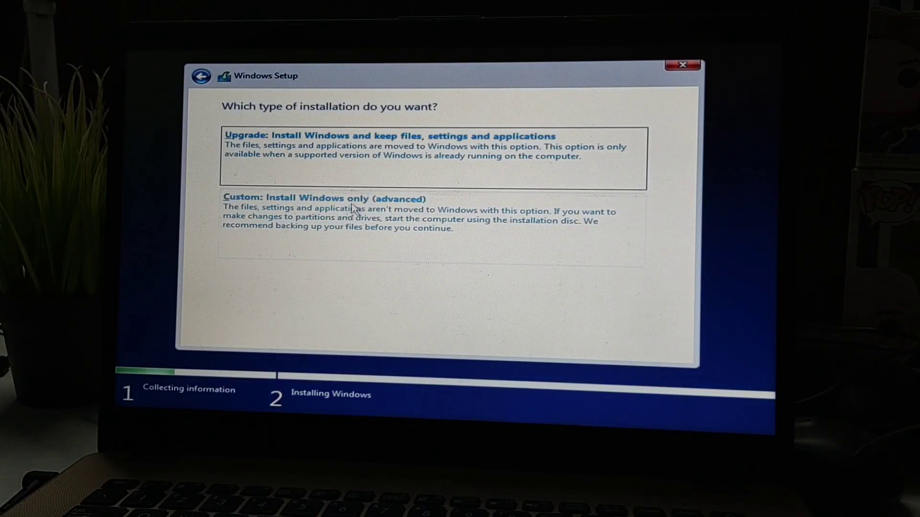
{"action": "left_click", "coordinate": [324, 198]}
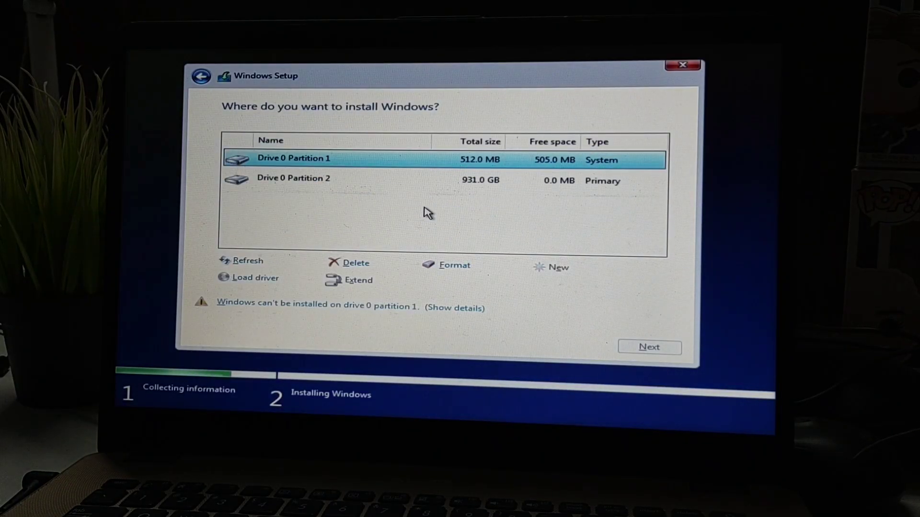
{"action": "mouse_move", "coordinate": [554, 178]}
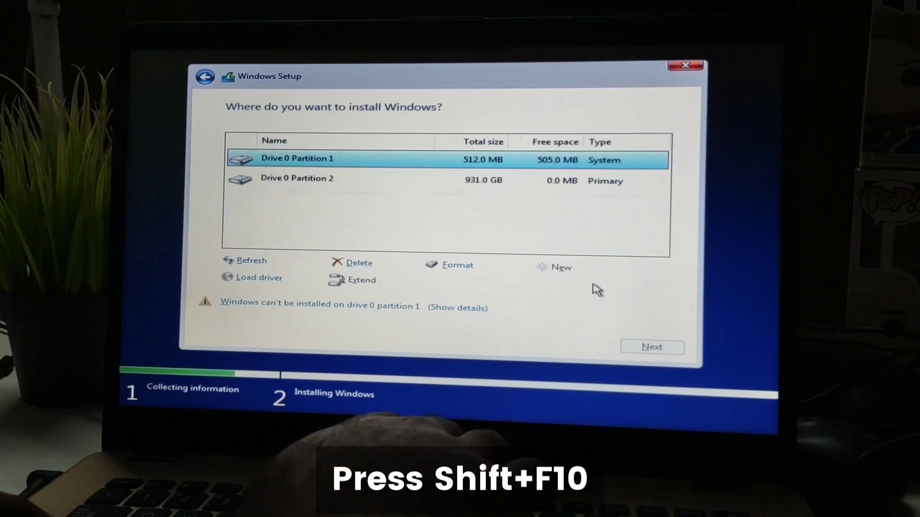
Start DiskPart in a Shift+F10 command prompt over Windows Setup
{"action": "key", "text": "shift+f10"}
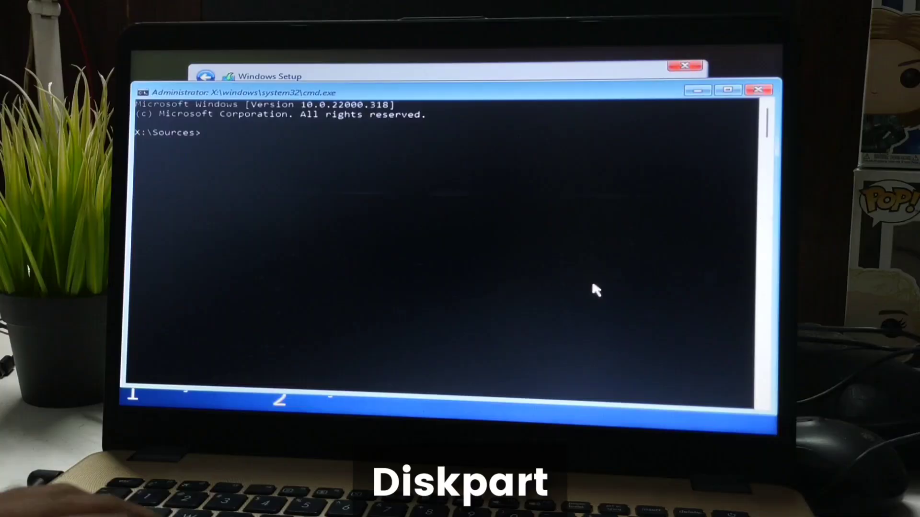
{"action": "type", "text": "DISKPA"}
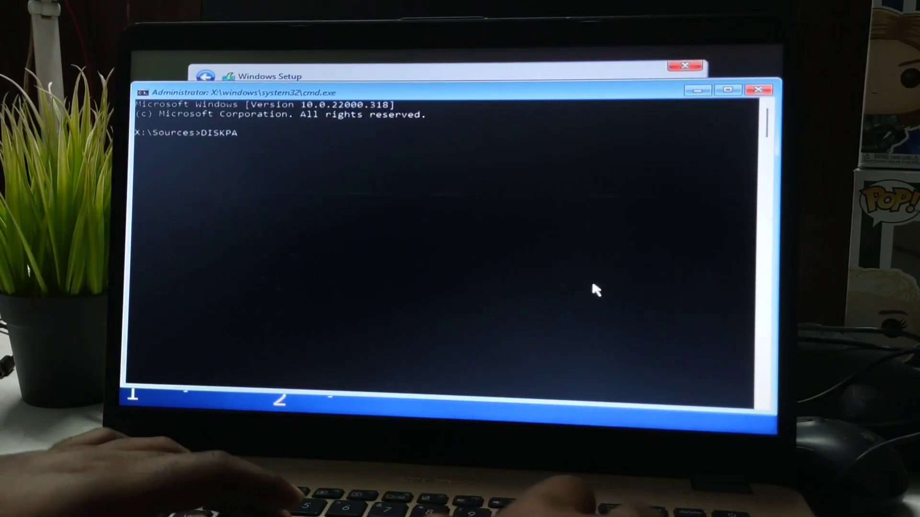
{"action": "type", "text": "RT"}
{"action": "type", "text": "LIST DISK"}
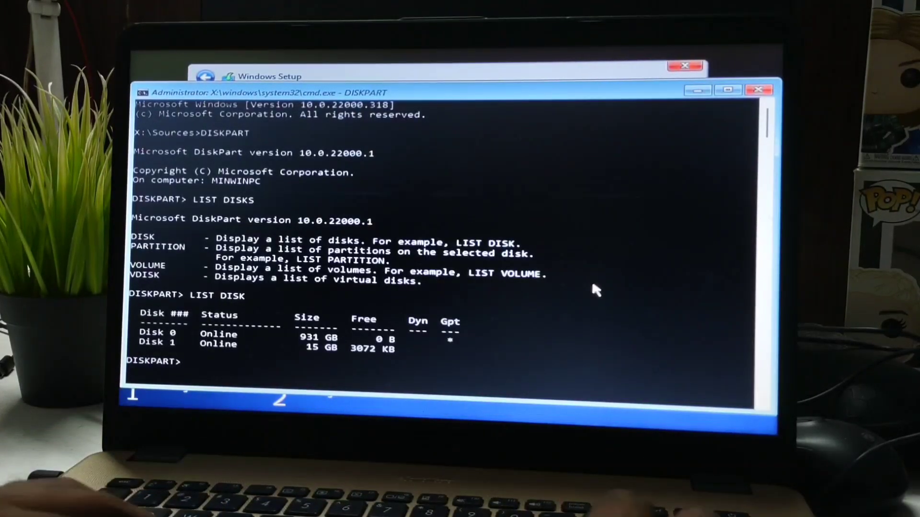
Select and clean Disk 0, exit DiskPart, and close the command window
{"action": "type", "text": "SEL"}
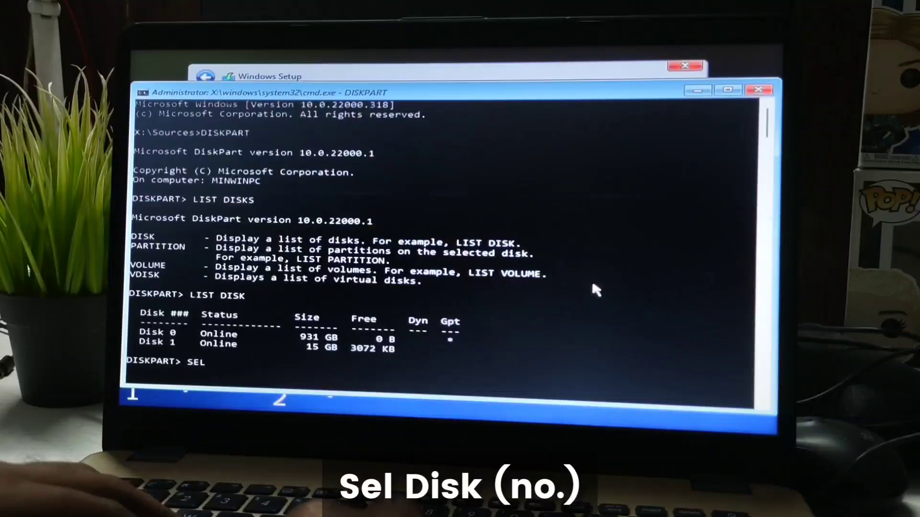
{"action": "type", "text": "DISK"}
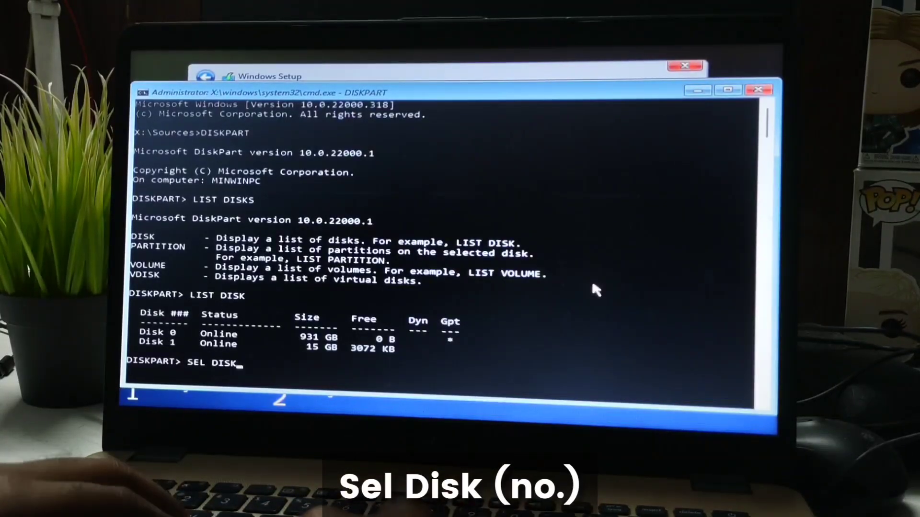
{"action": "type", "text": "0"}
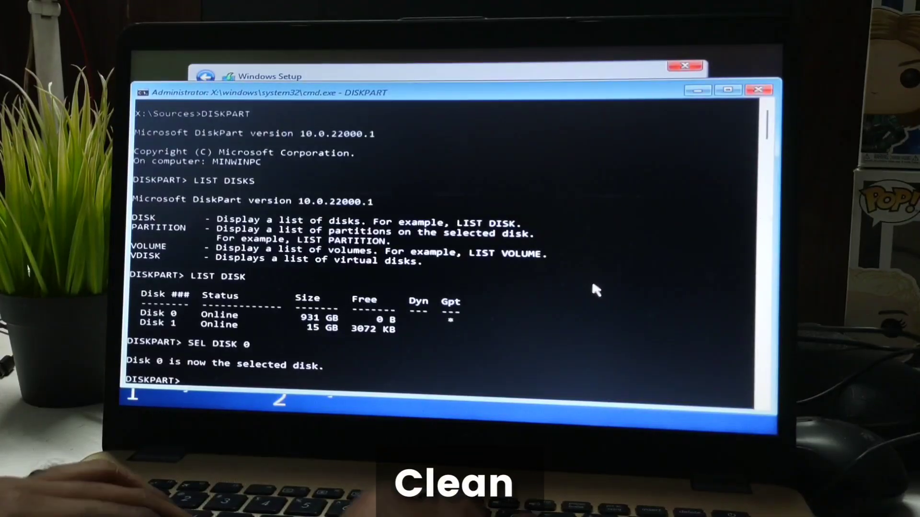
{"action": "type", "text": "CLEAN"}
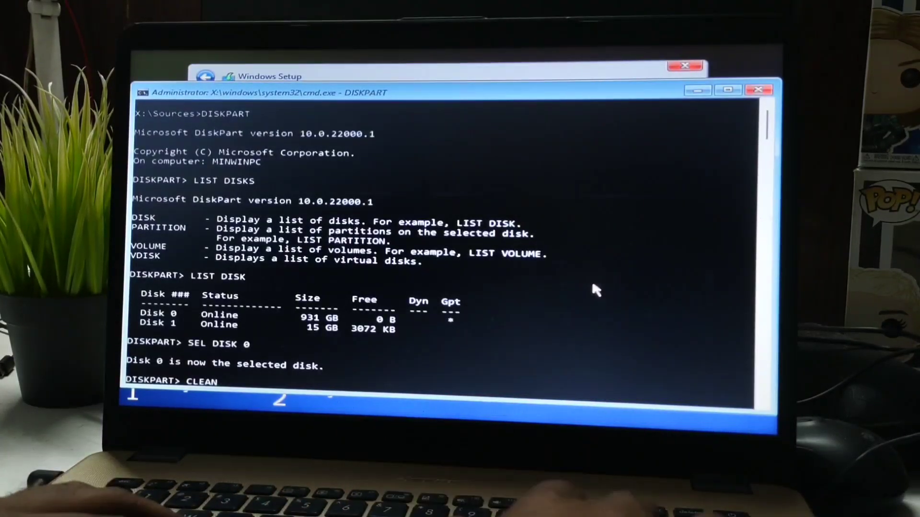
{"action": "key", "text": "enter"}
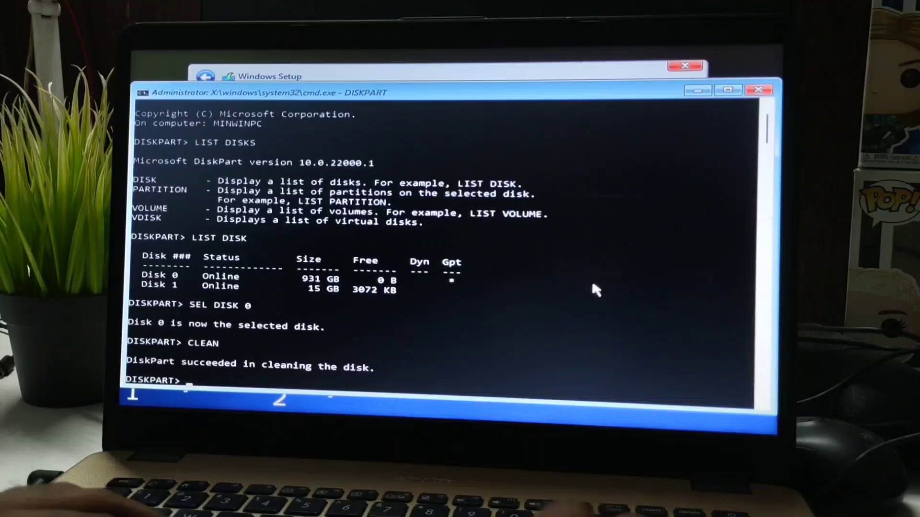
{"action": "type", "text": "EXIT"}
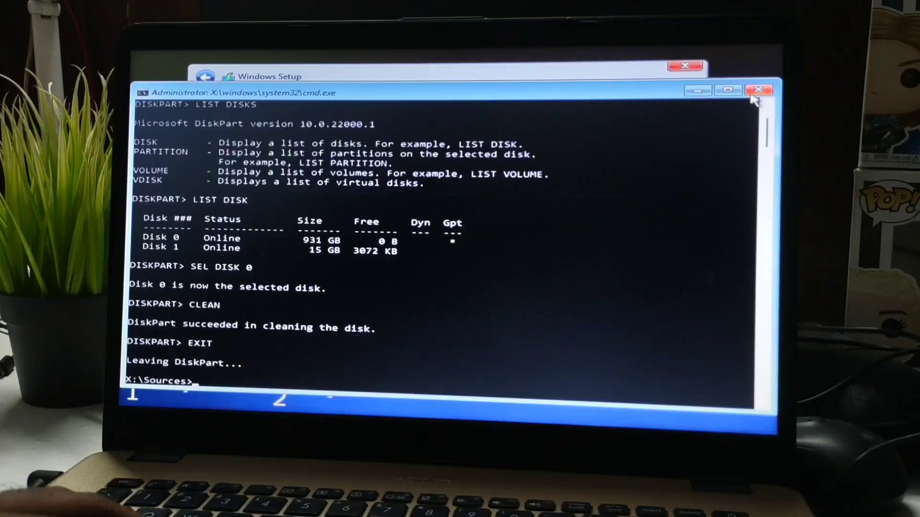
{"action": "left_click", "coordinate": [758, 89]}
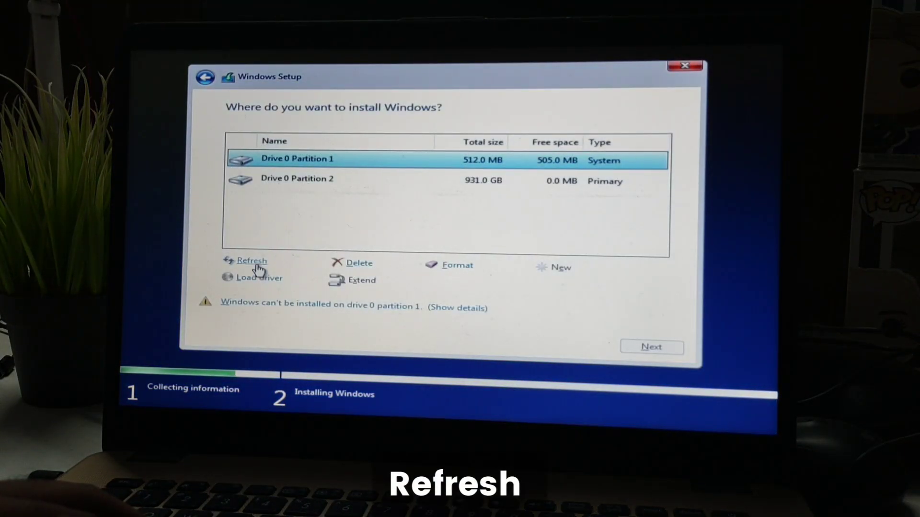
Create a 300000 MB partition in the unallocated space, accepting the extra system partitions
{"action": "left_click", "coordinate": [251, 260]}
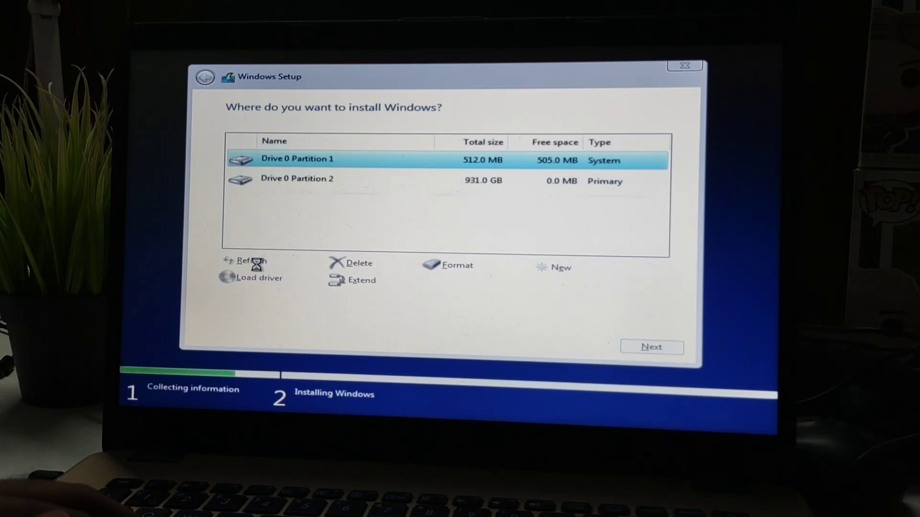
{"action": "left_click", "coordinate": [357, 263]}
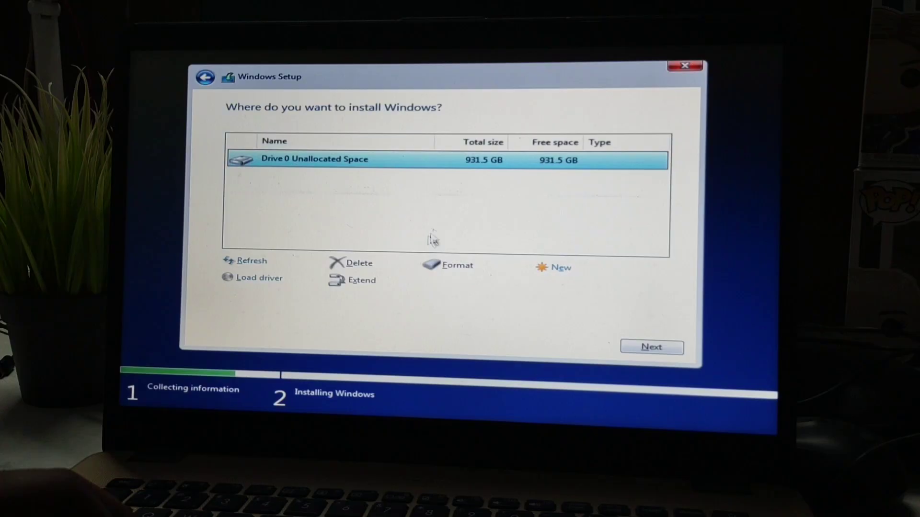
{"action": "mouse_move", "coordinate": [454, 168]}
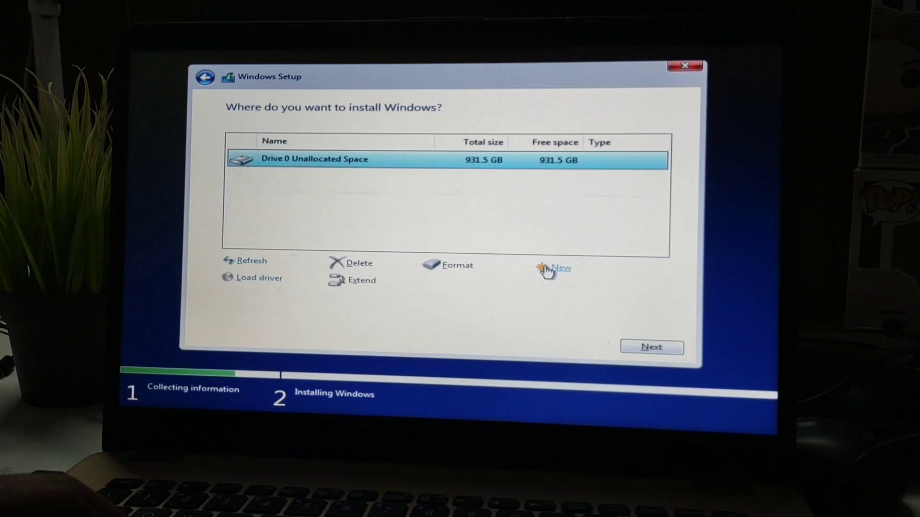
{"action": "left_click", "coordinate": [560, 267]}
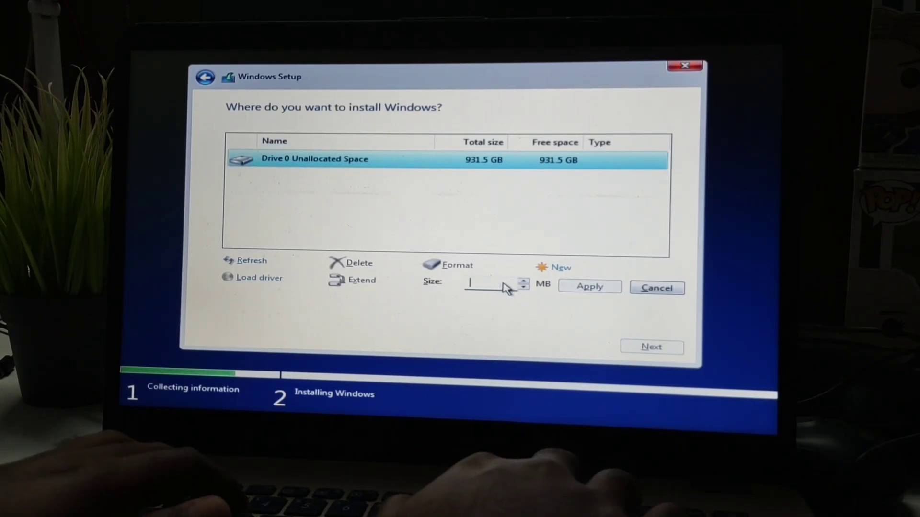
{"action": "type", "text": "300000"}
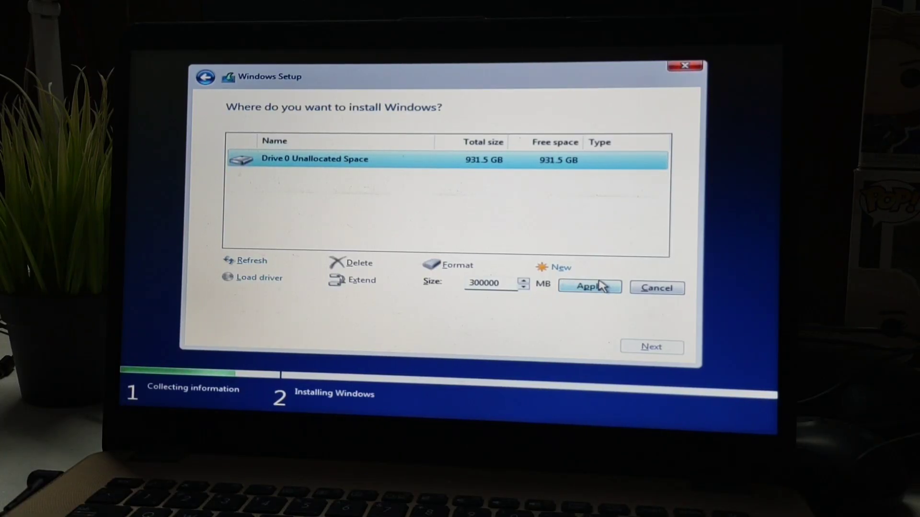
{"action": "left_click", "coordinate": [588, 287]}
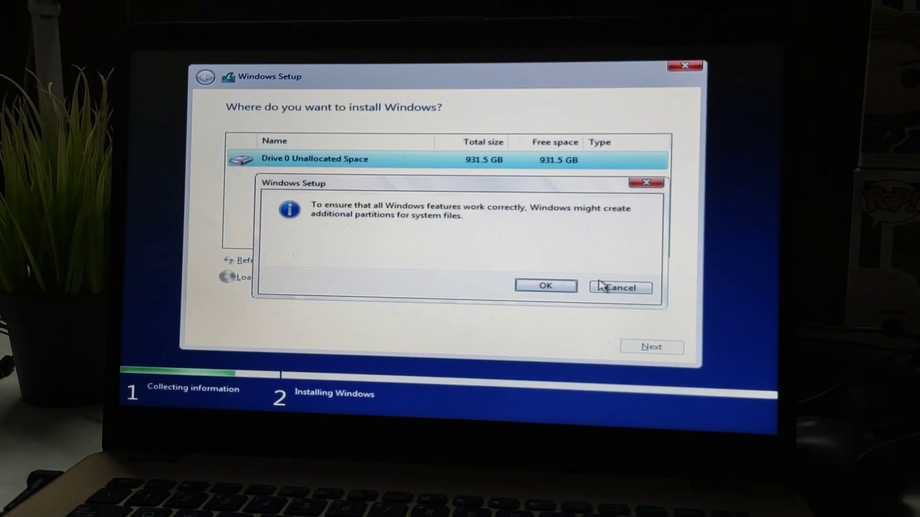
{"action": "left_click", "coordinate": [544, 285]}
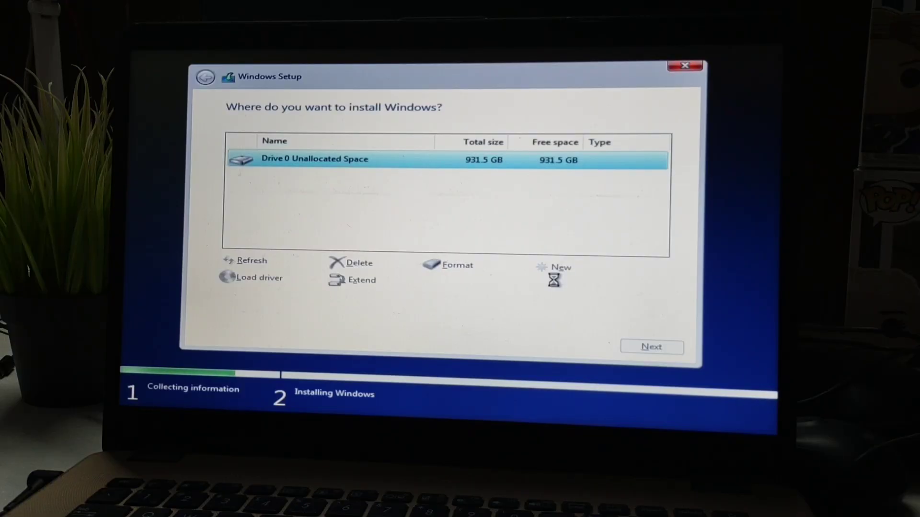
Turn the remaining space into a second partition and install Windows on Partition 3
{"action": "left_click", "coordinate": [560, 266]}
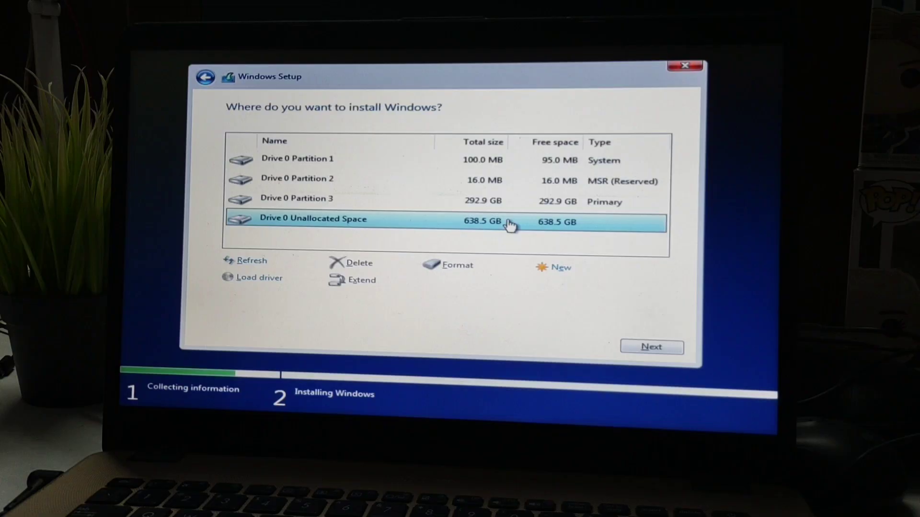
{"action": "left_click", "coordinate": [559, 267]}
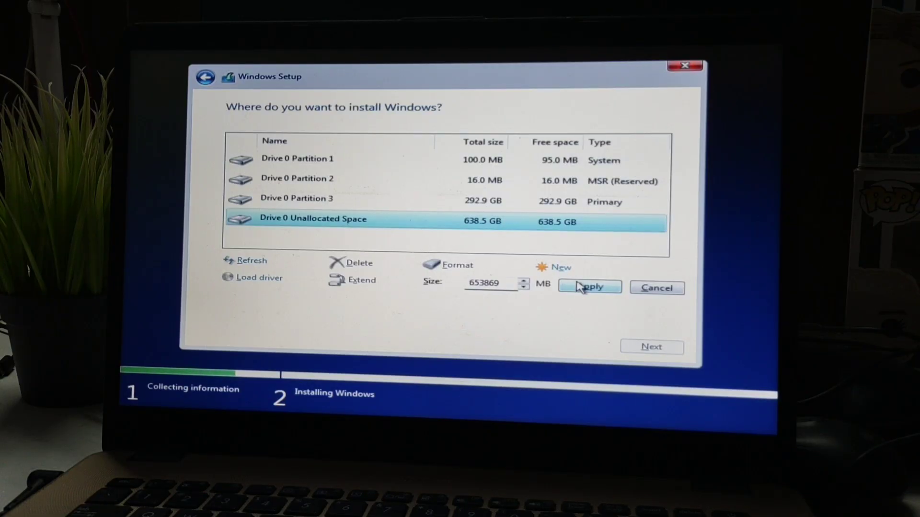
{"action": "left_click", "coordinate": [589, 287]}
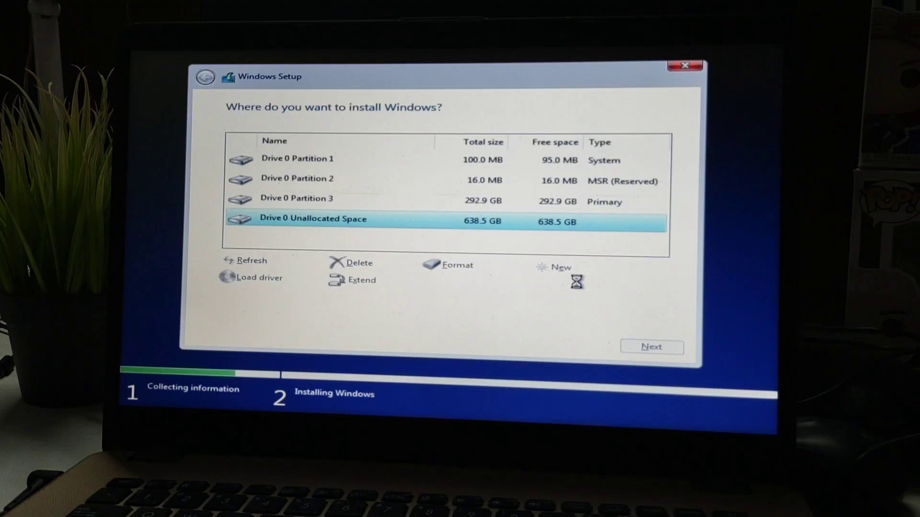
{"action": "left_click", "coordinate": [560, 267]}
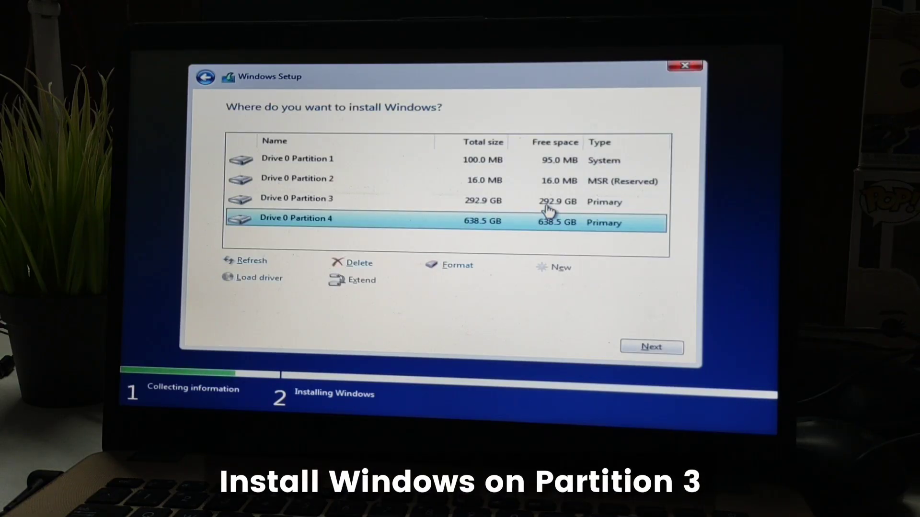
{"action": "left_click", "coordinate": [296, 198]}
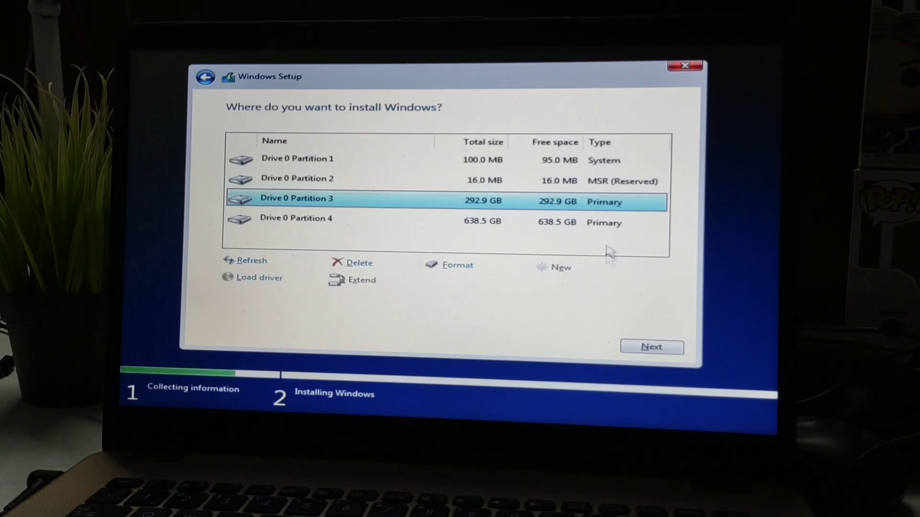
{"action": "left_click", "coordinate": [651, 346]}
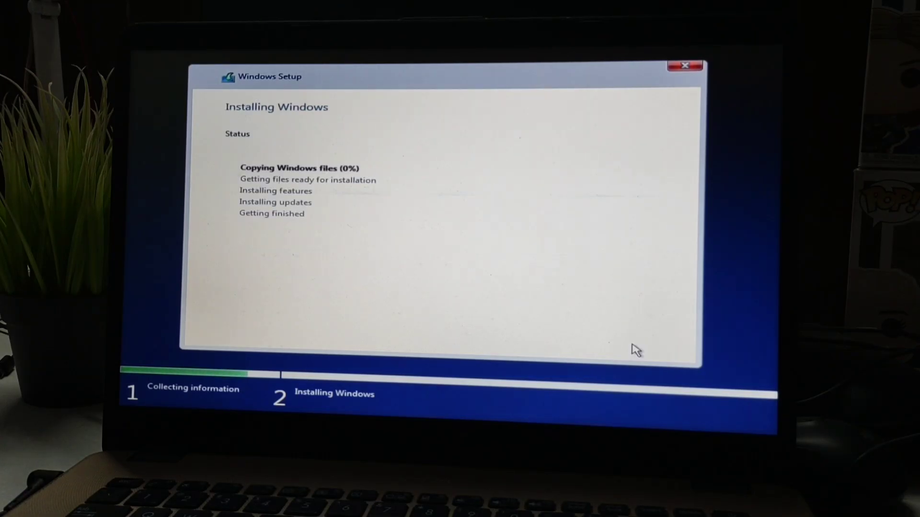
{"action": "mouse_move", "coordinate": [489, 204]}
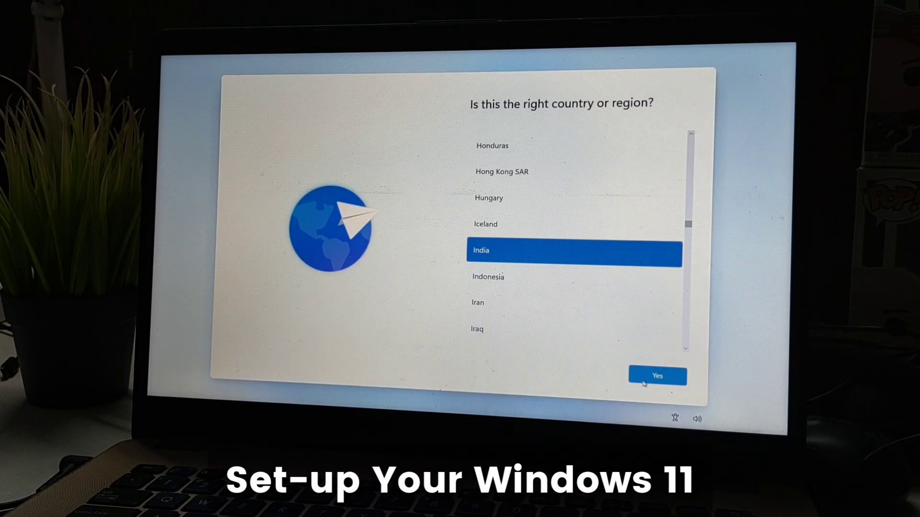
Confirm region India and keyboard English (India), skipping a second keyboard layout
{"action": "left_click", "coordinate": [657, 376]}
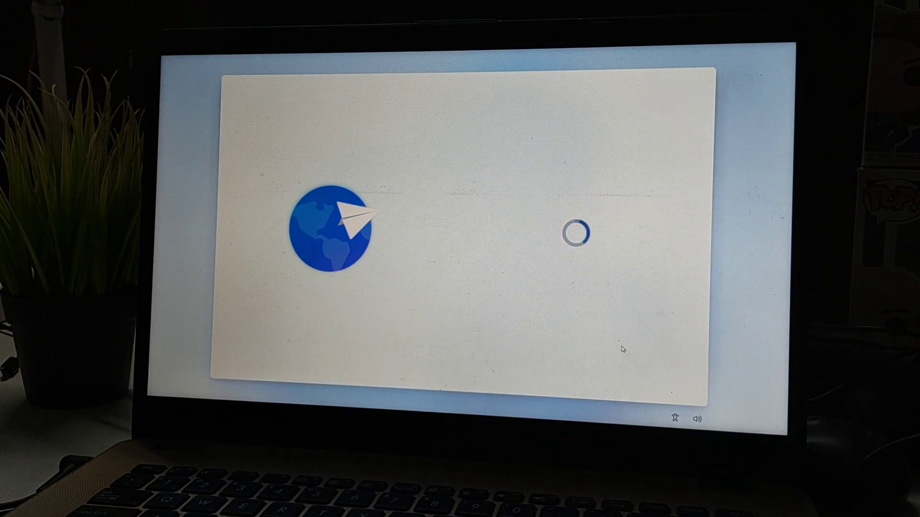
{"action": "mouse_move", "coordinate": [614, 330]}
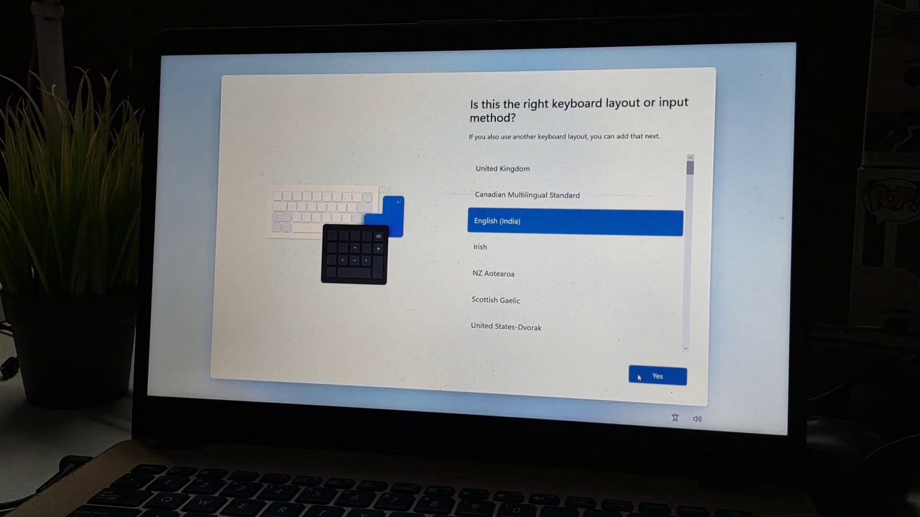
{"action": "left_click", "coordinate": [657, 376]}
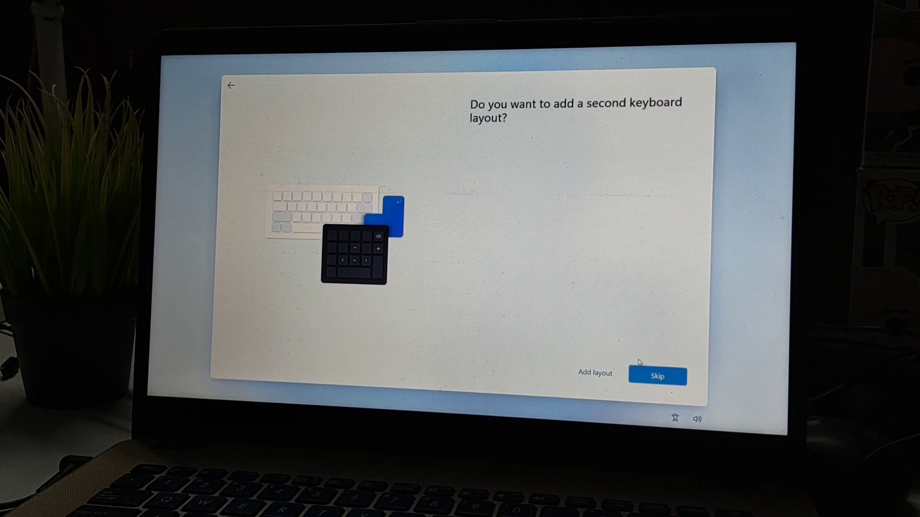
{"action": "left_click", "coordinate": [657, 375]}
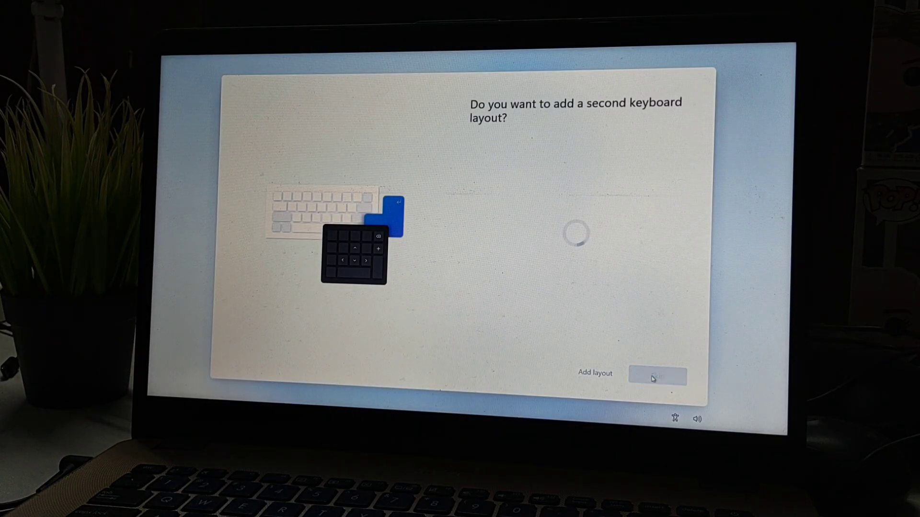
{"action": "left_click", "coordinate": [657, 376]}
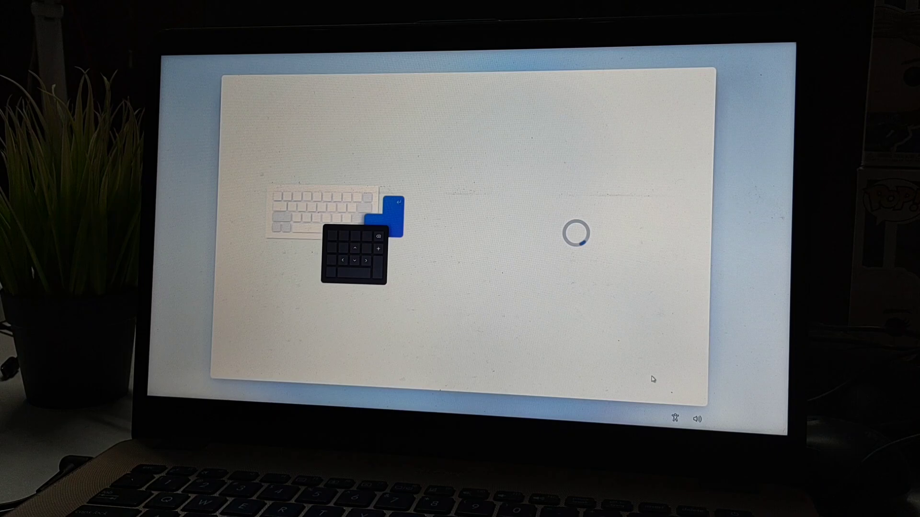